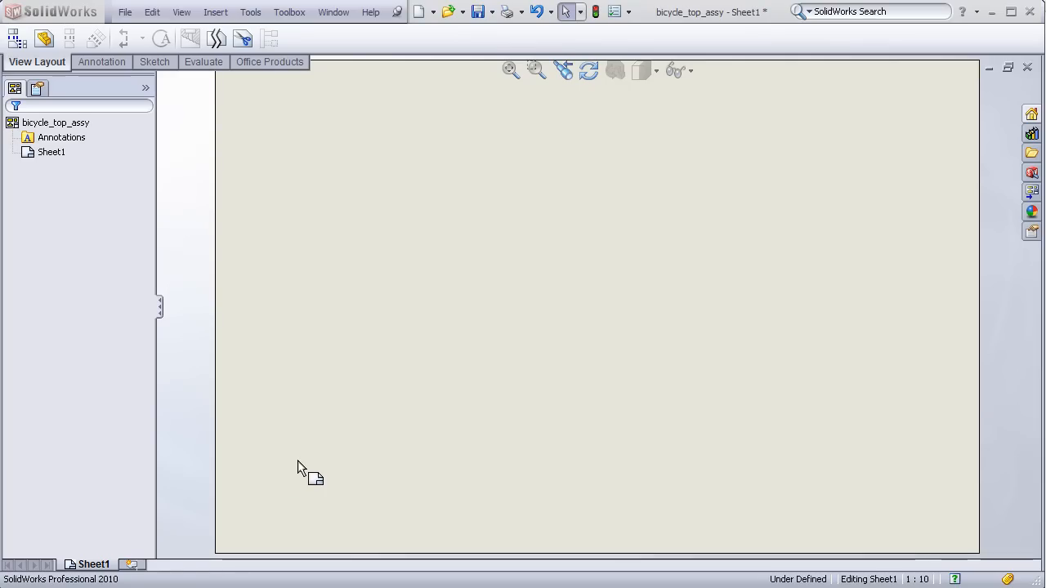
pyautogui.moveTo(378, 433)
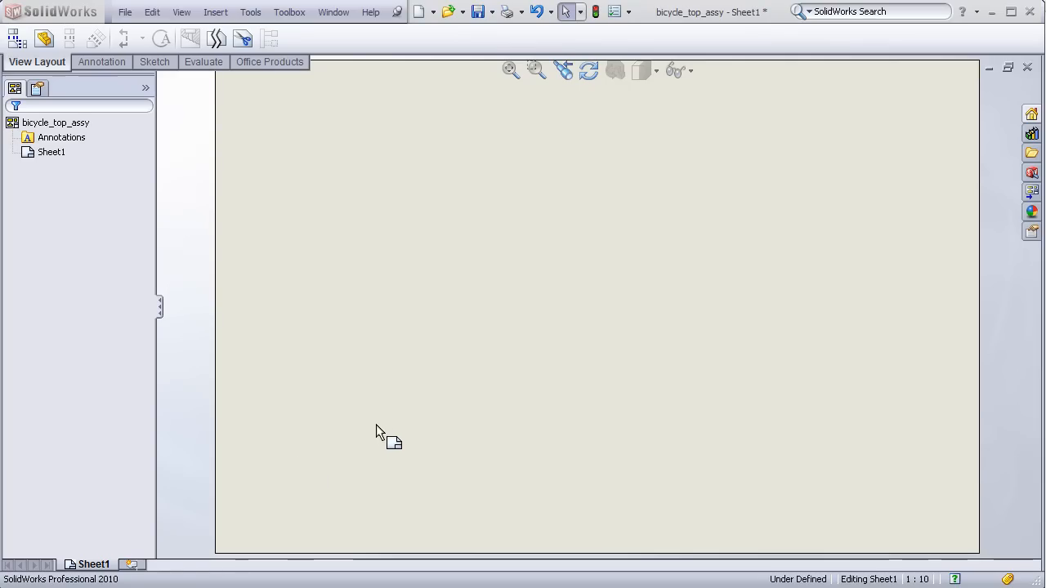
pyautogui.moveTo(627, 168)
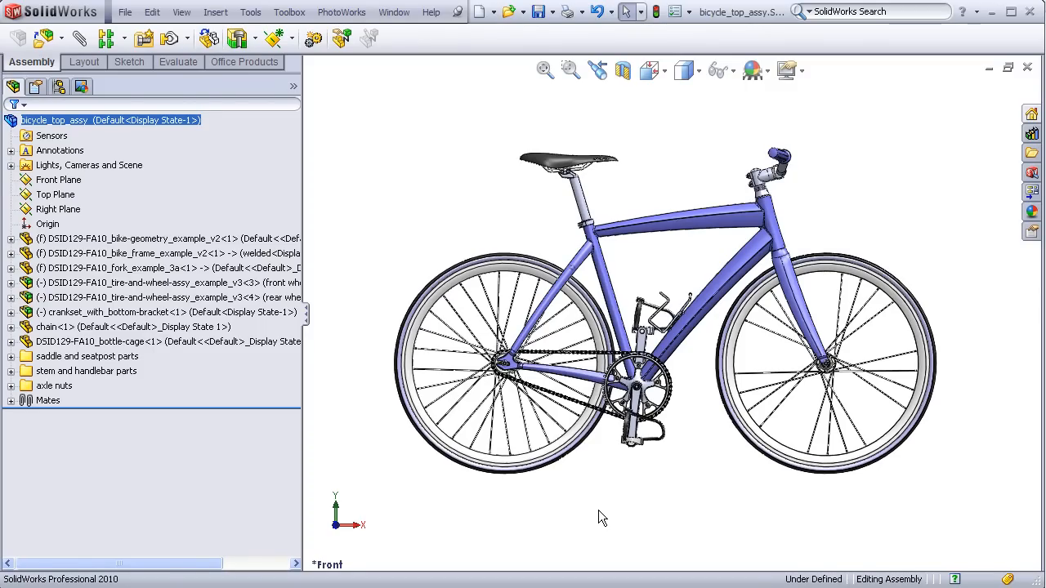
pyautogui.moveTo(505, 513)
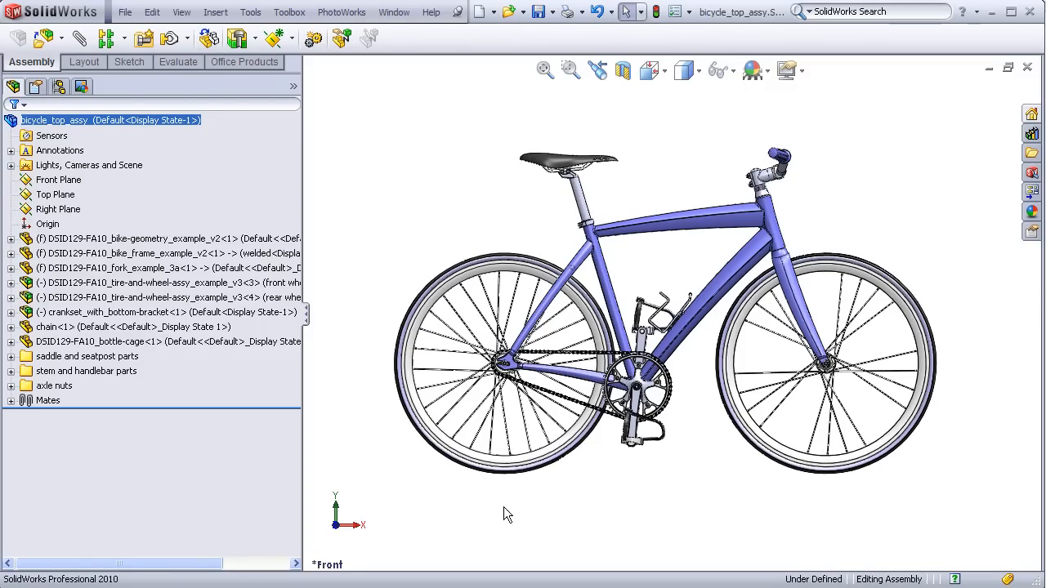
pyautogui.moveTo(929, 463)
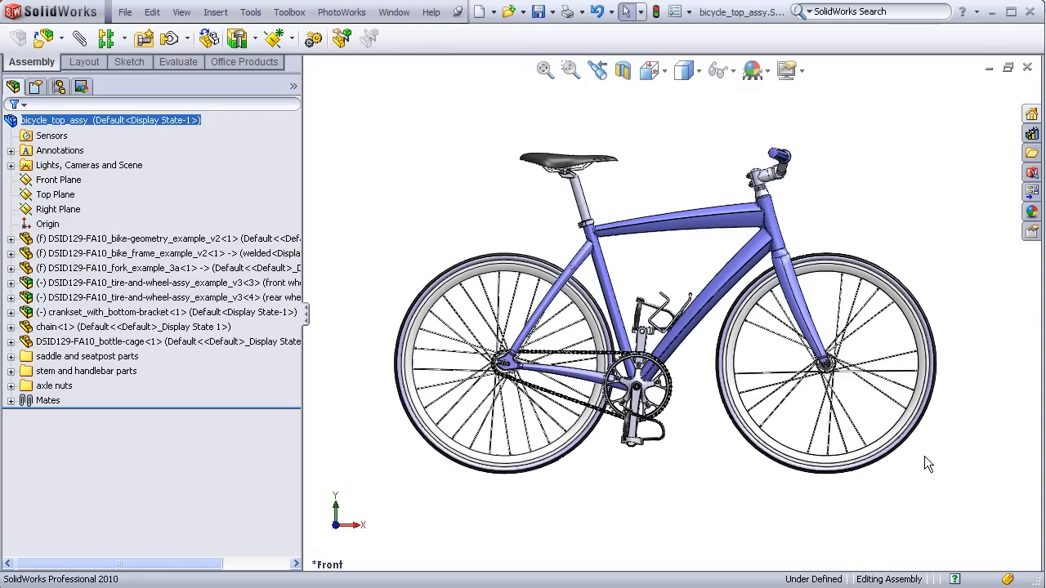
pyautogui.moveTo(514, 504)
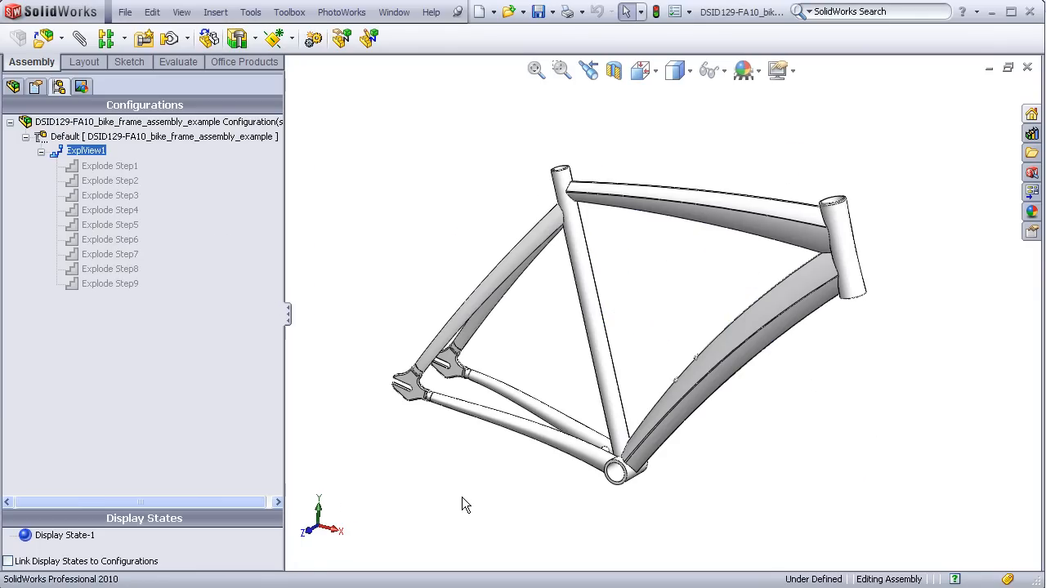
pyautogui.moveTo(878, 216)
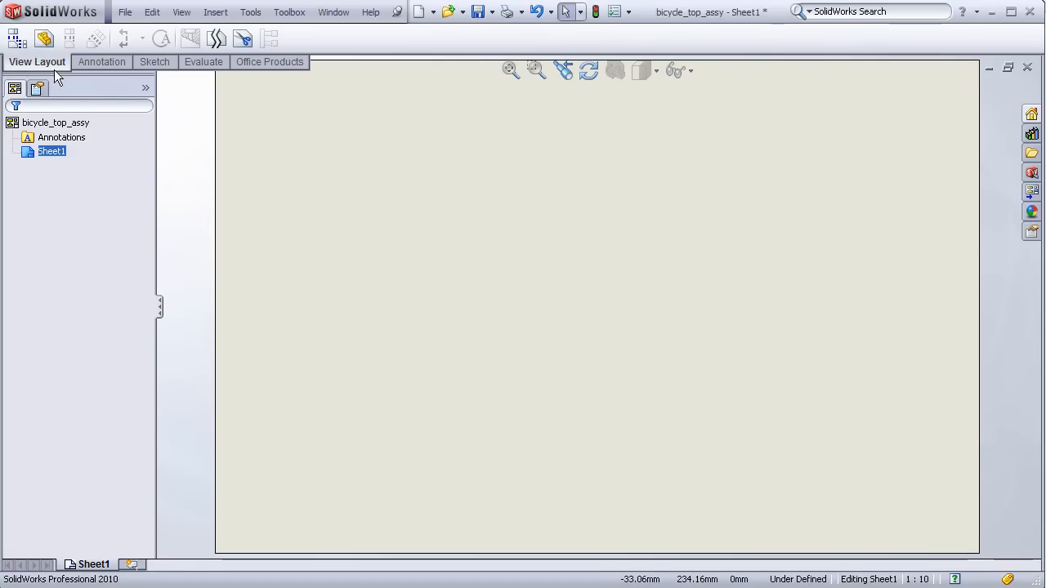
pyautogui.moveTo(55, 74)
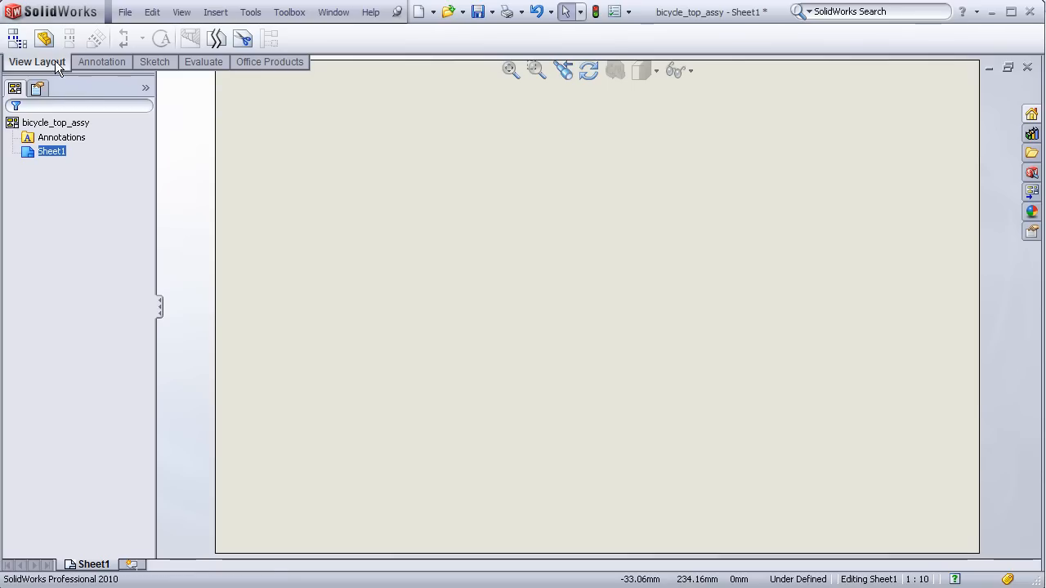
pyautogui.moveTo(44, 38)
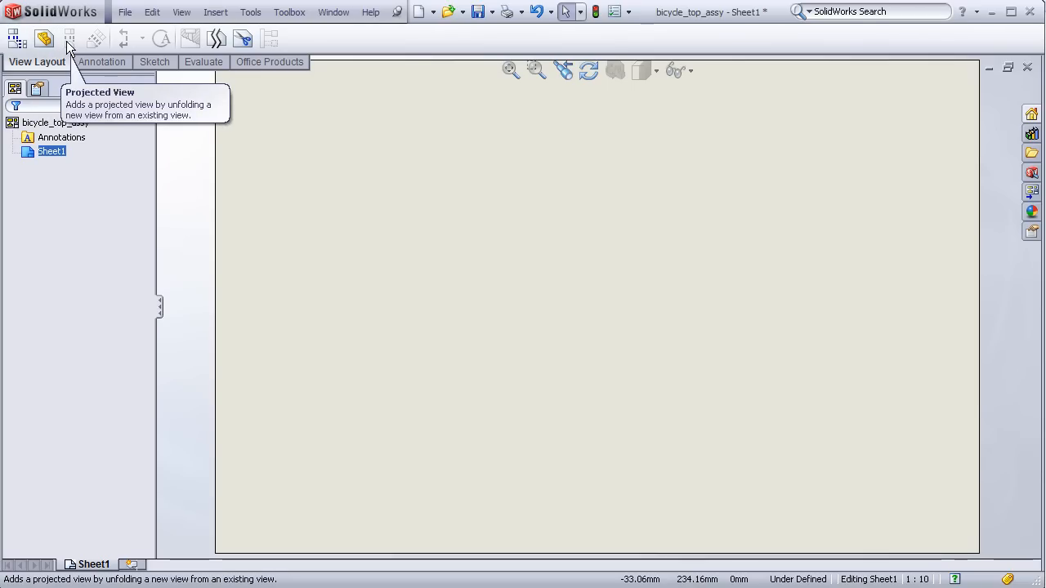
pyautogui.moveTo(43, 38)
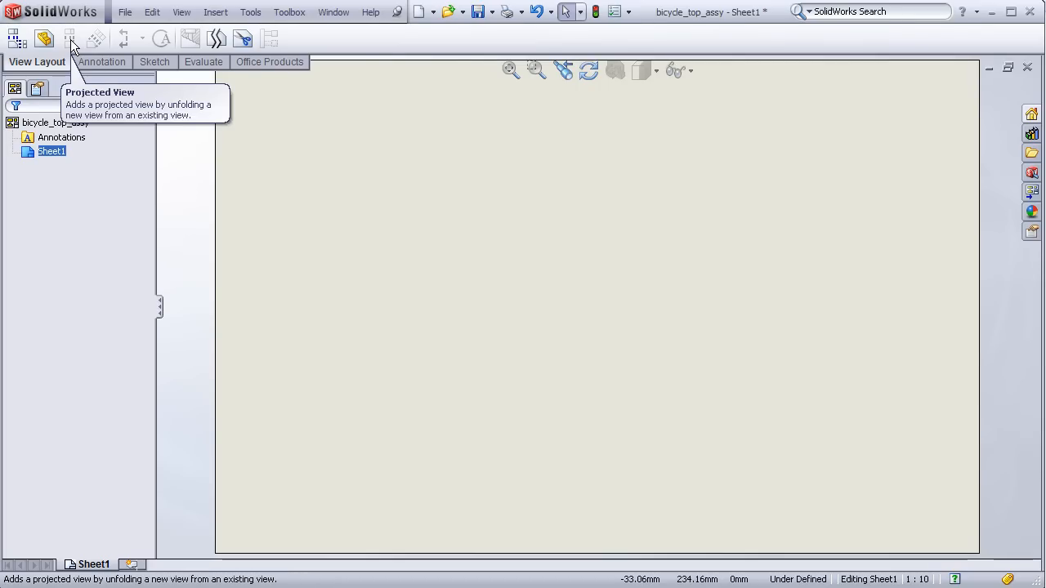
pyautogui.moveTo(44, 39)
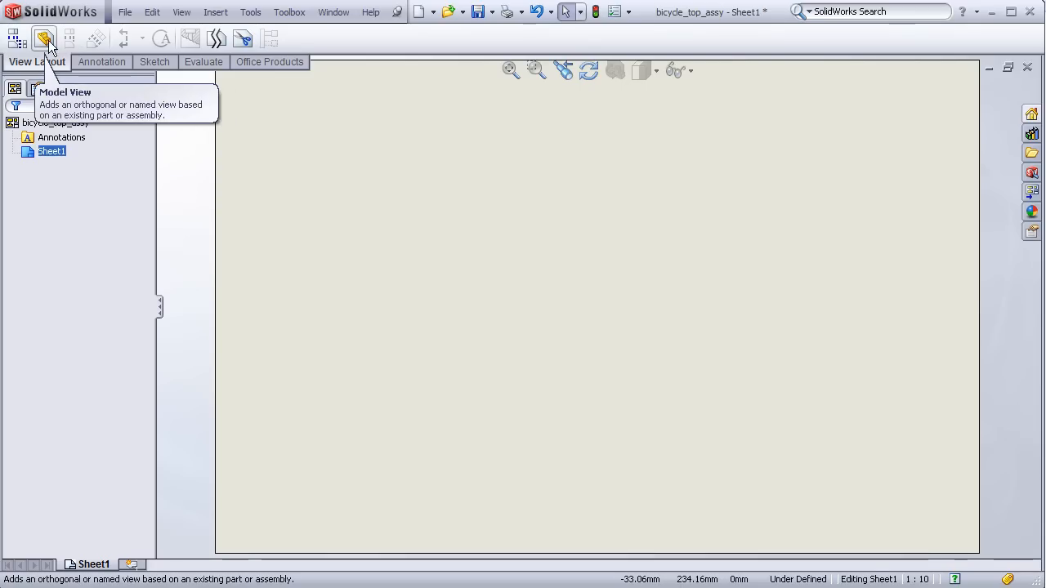
# Place a Front-orientation model view of bicycle_top_assy on the left of Sheet1
pyautogui.click(44, 36)
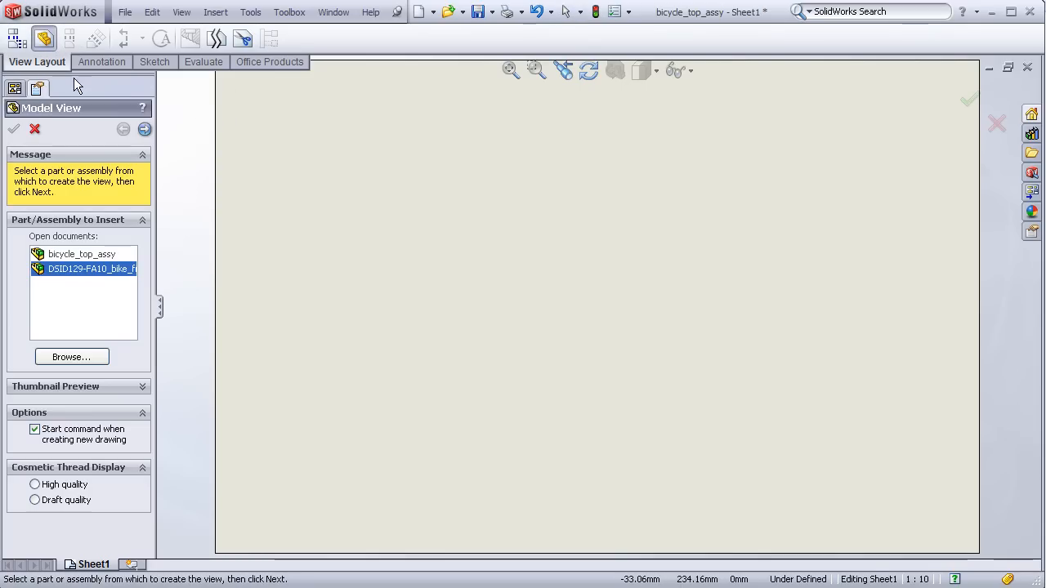
pyautogui.moveTo(85, 120)
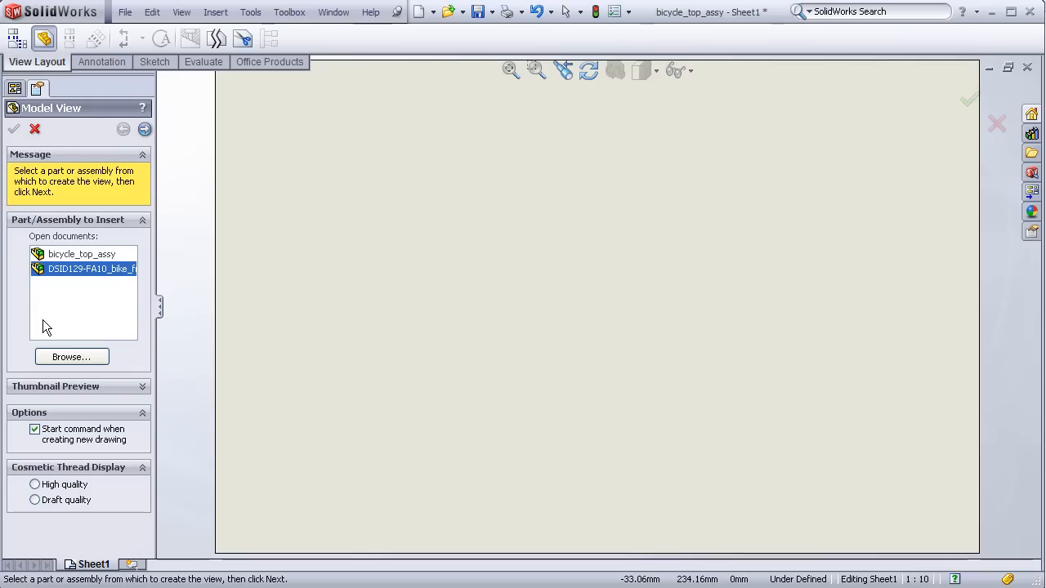
pyautogui.moveTo(91, 245)
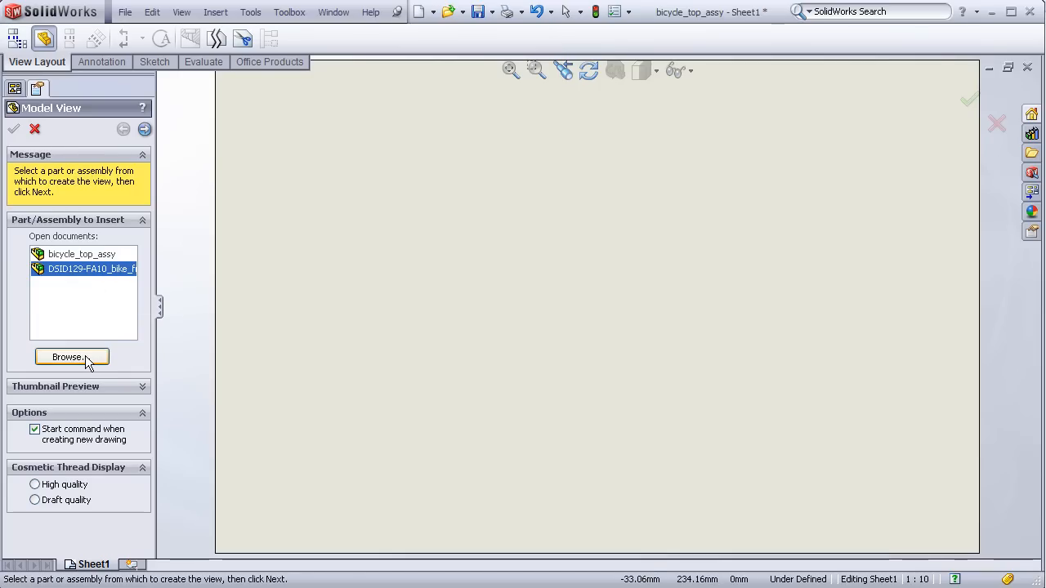
pyautogui.moveTo(18, 278)
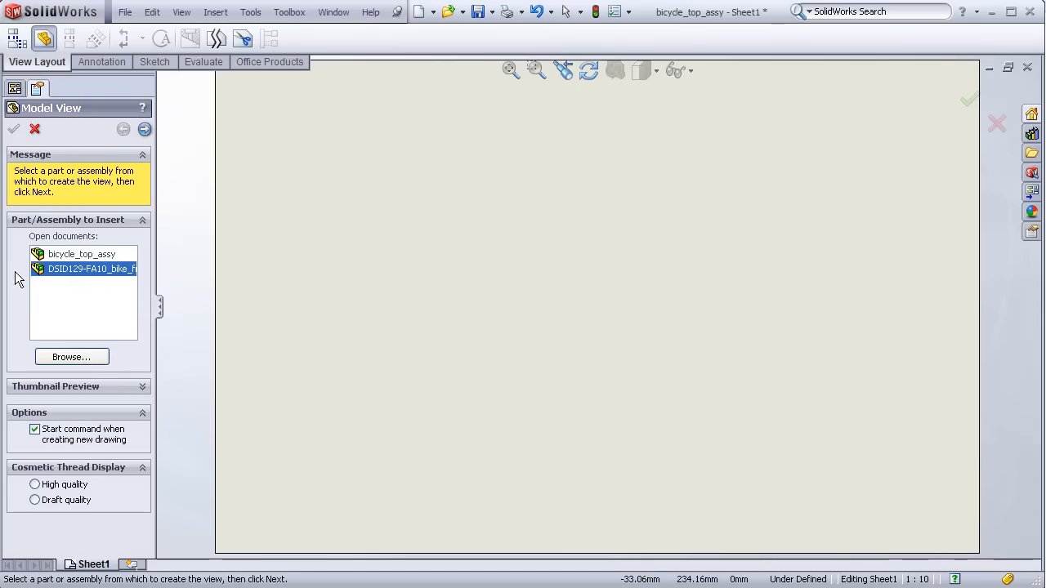
pyautogui.click(80, 254)
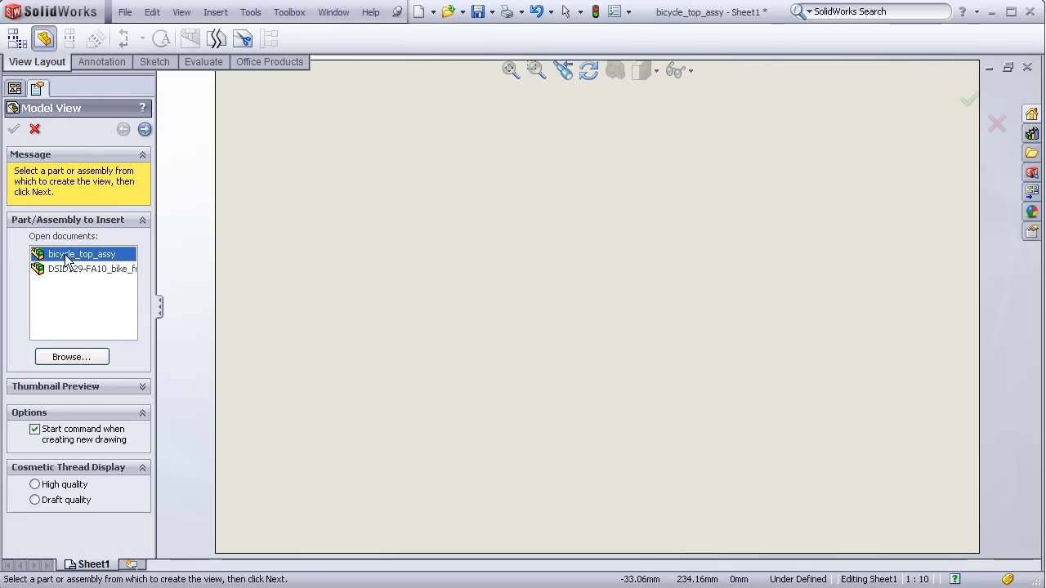
pyautogui.moveTo(145, 129)
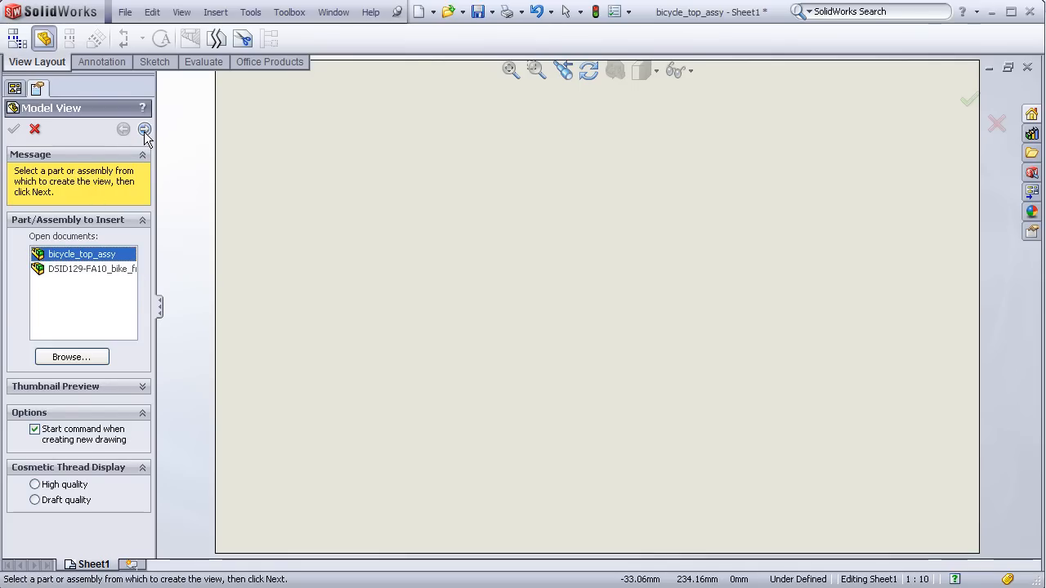
pyautogui.click(145, 129)
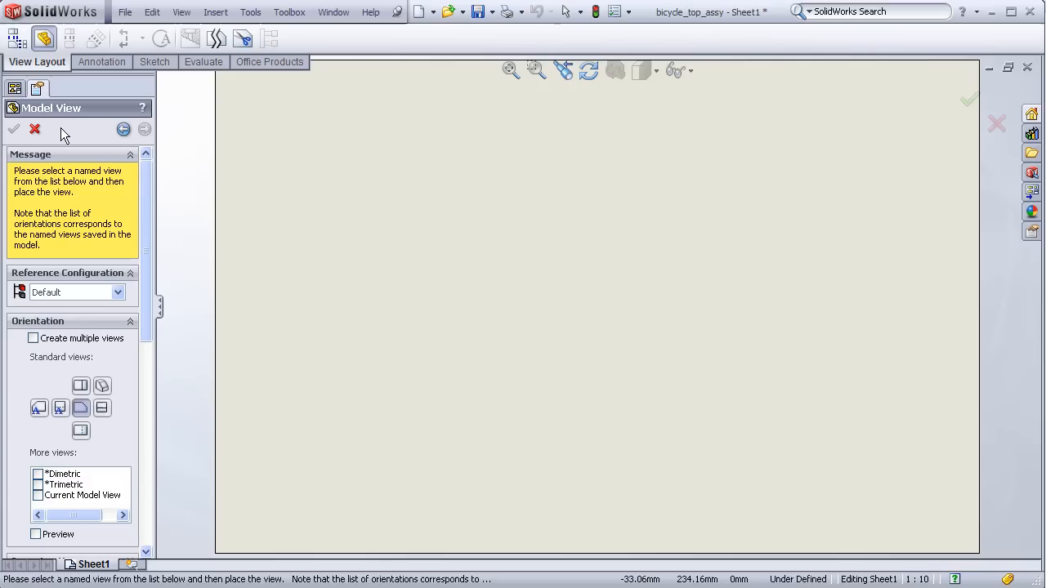
pyautogui.moveTo(78, 129)
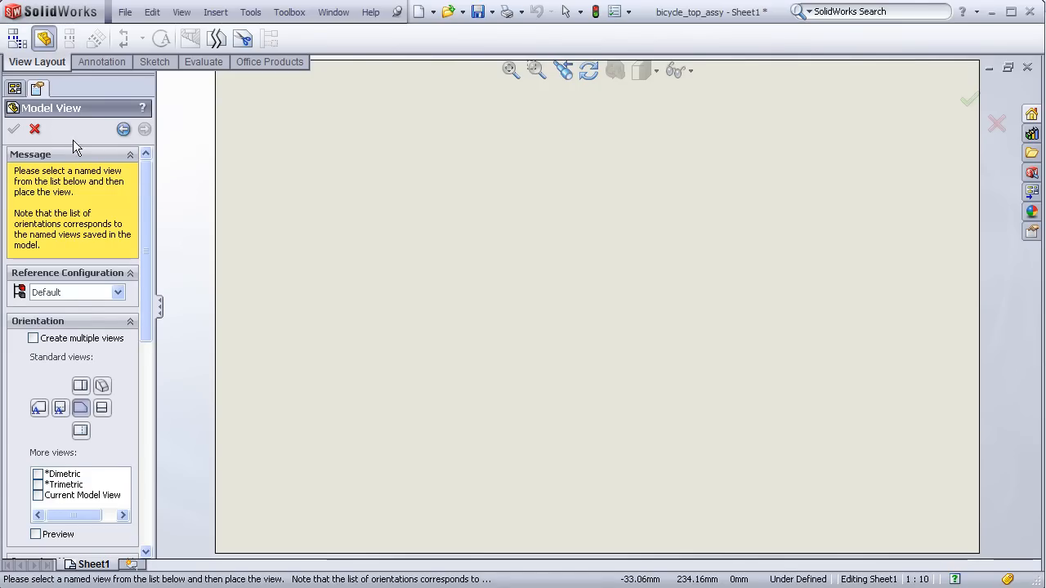
pyautogui.moveTo(67, 297)
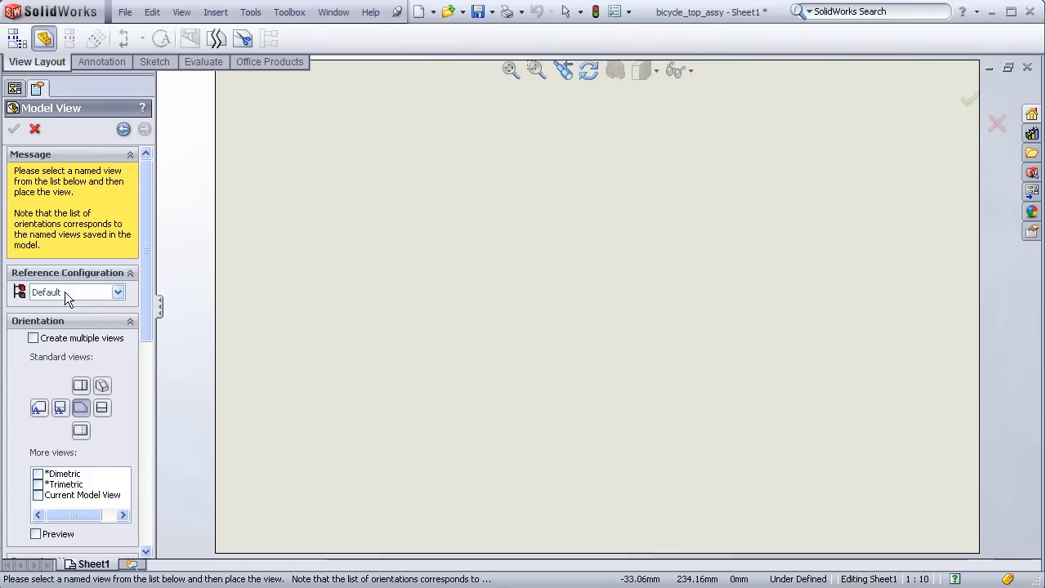
pyautogui.moveTo(134, 292)
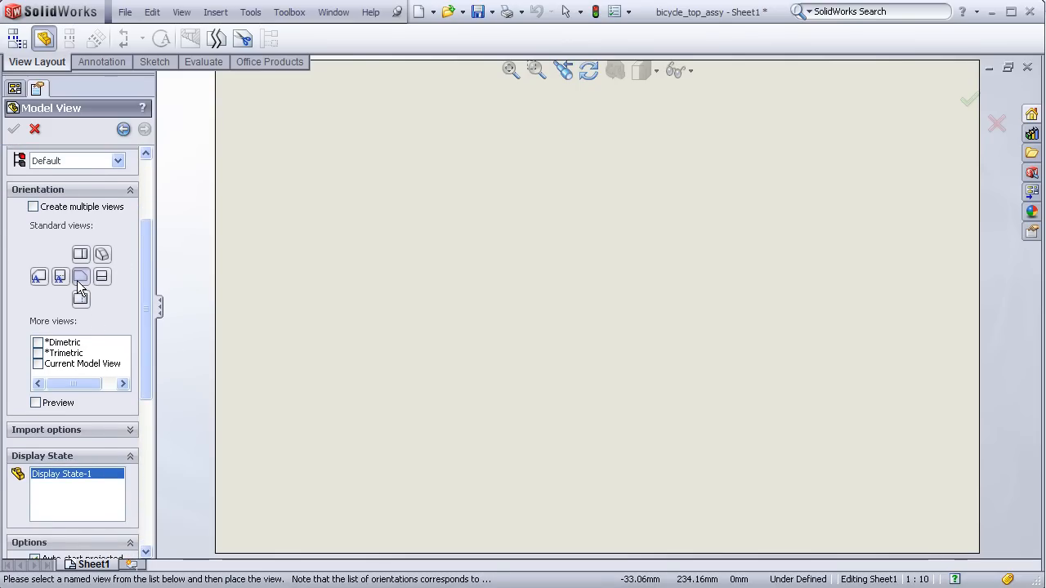
pyautogui.moveTo(80, 276)
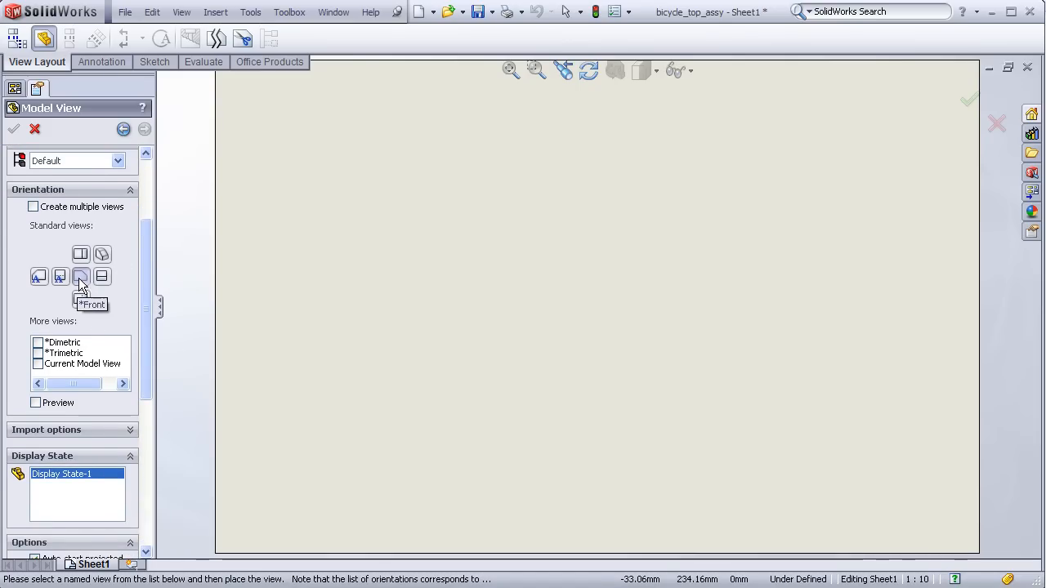
pyautogui.click(81, 276)
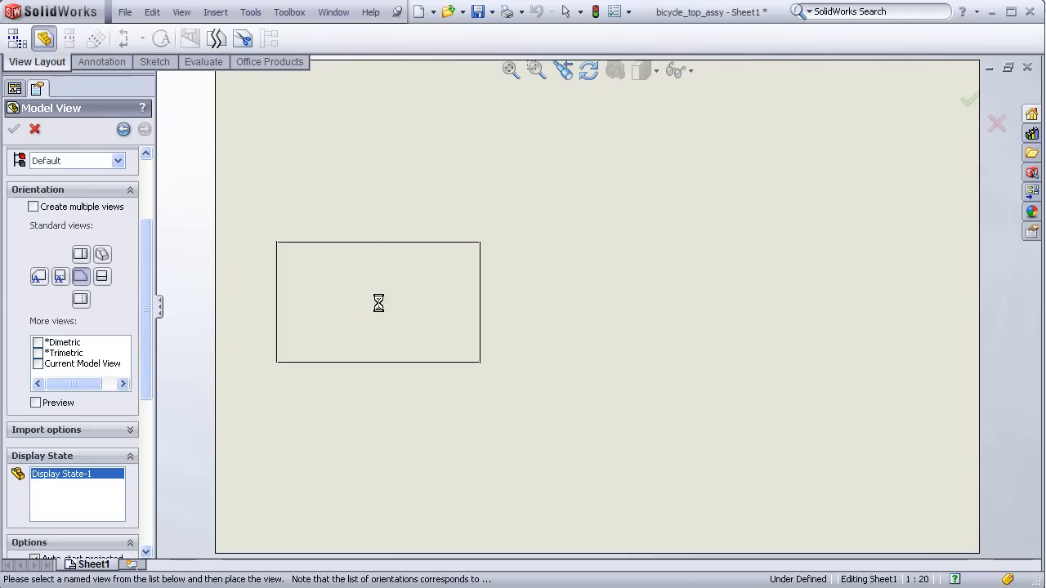
pyautogui.click(378, 303)
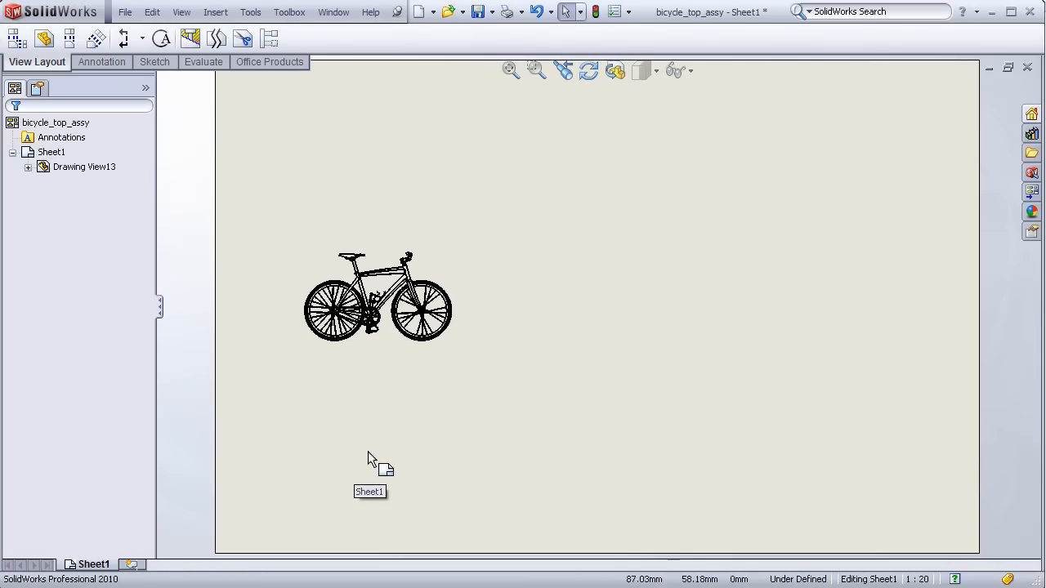
pyautogui.moveTo(275, 330)
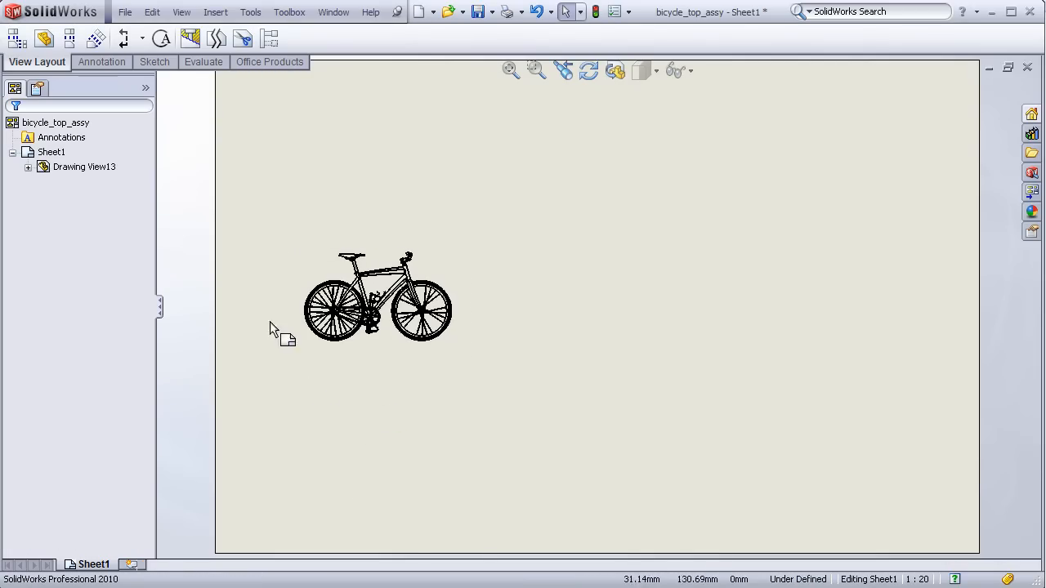
pyautogui.moveTo(339, 389)
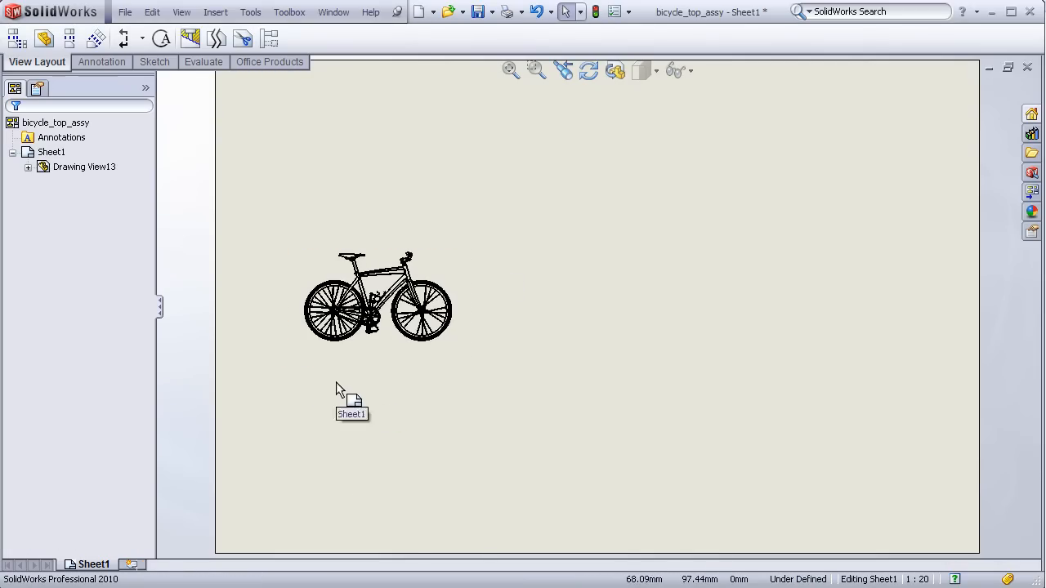
pyautogui.moveTo(874, 308)
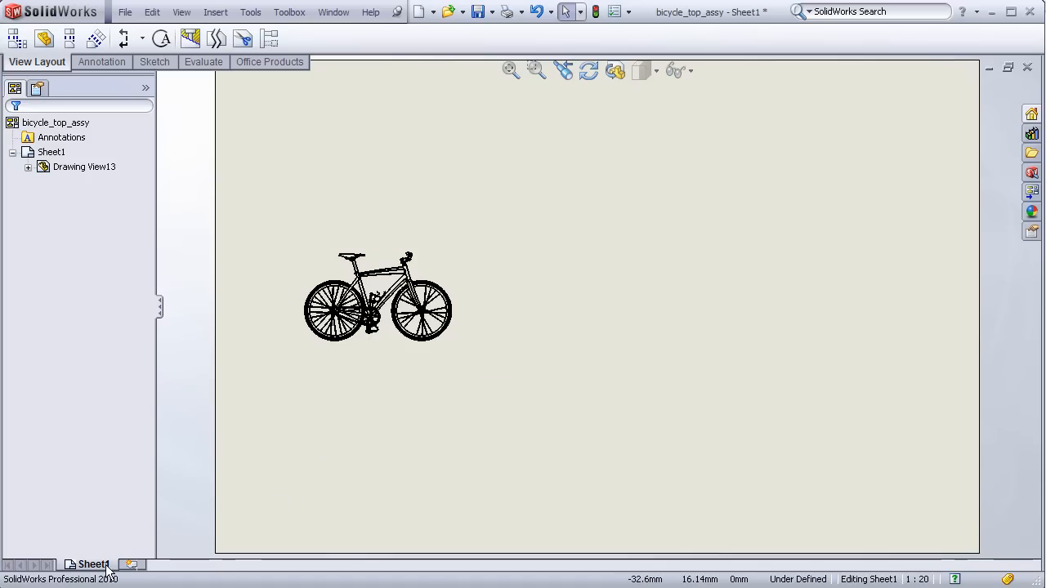
pyautogui.moveTo(100, 563)
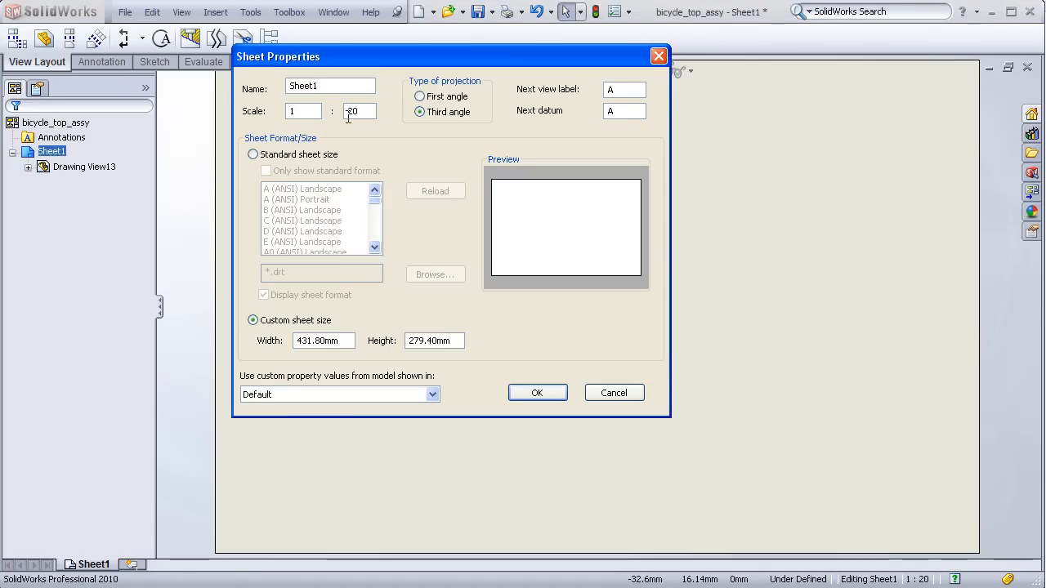
# Change Sheet1's scale from 1:20 to 1:10 in sheet properties
pyautogui.tripleClick(359, 111)
pyautogui.write('10')
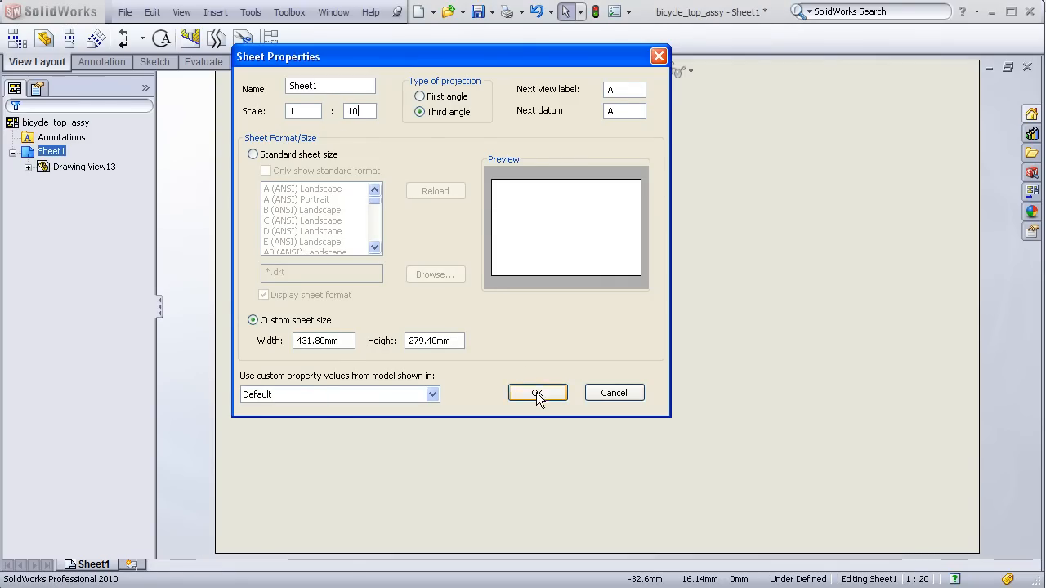
pyautogui.click(536, 392)
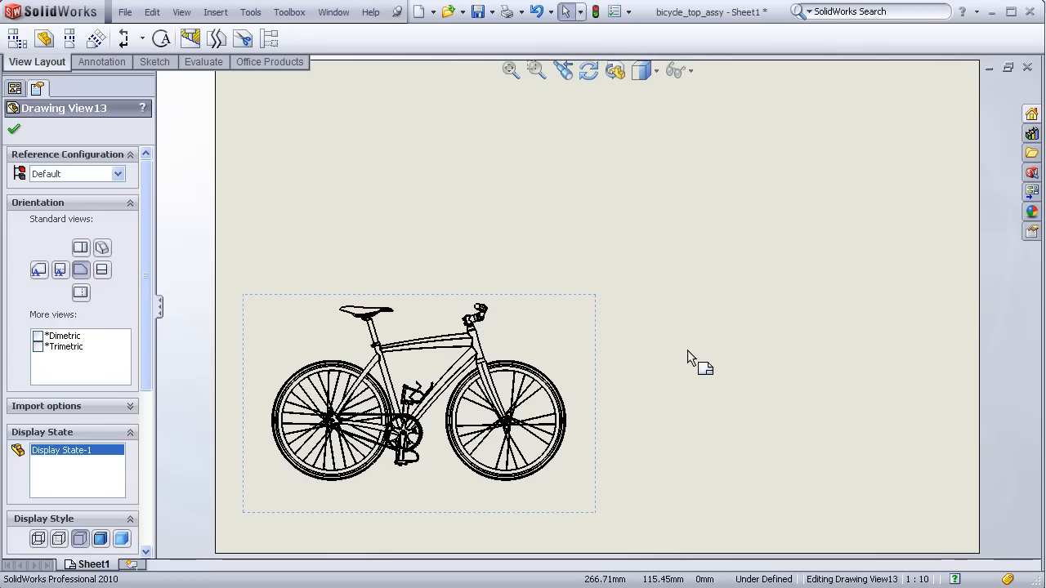
pyautogui.moveTo(855, 353)
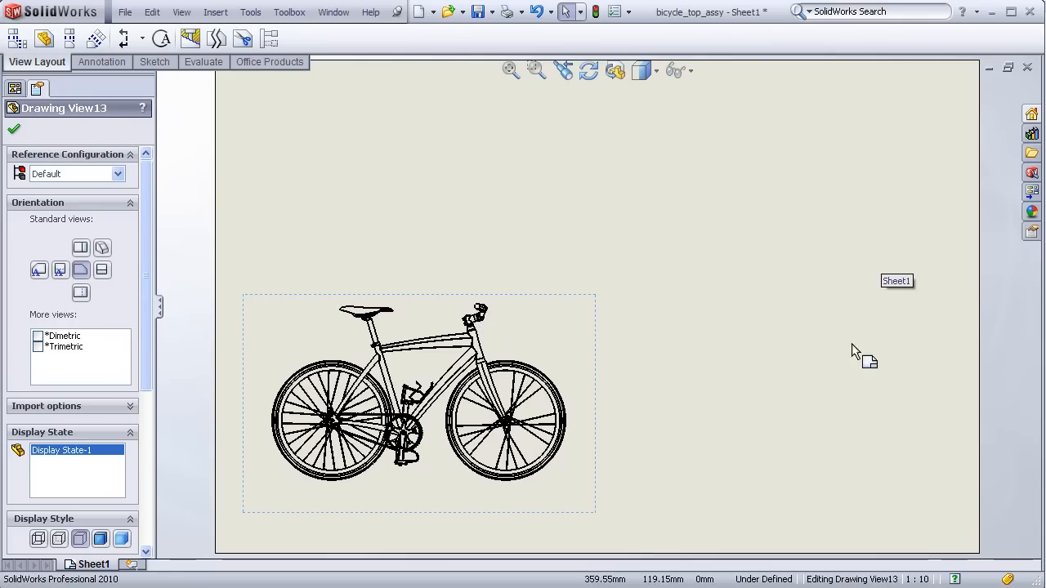
pyautogui.moveTo(756, 402)
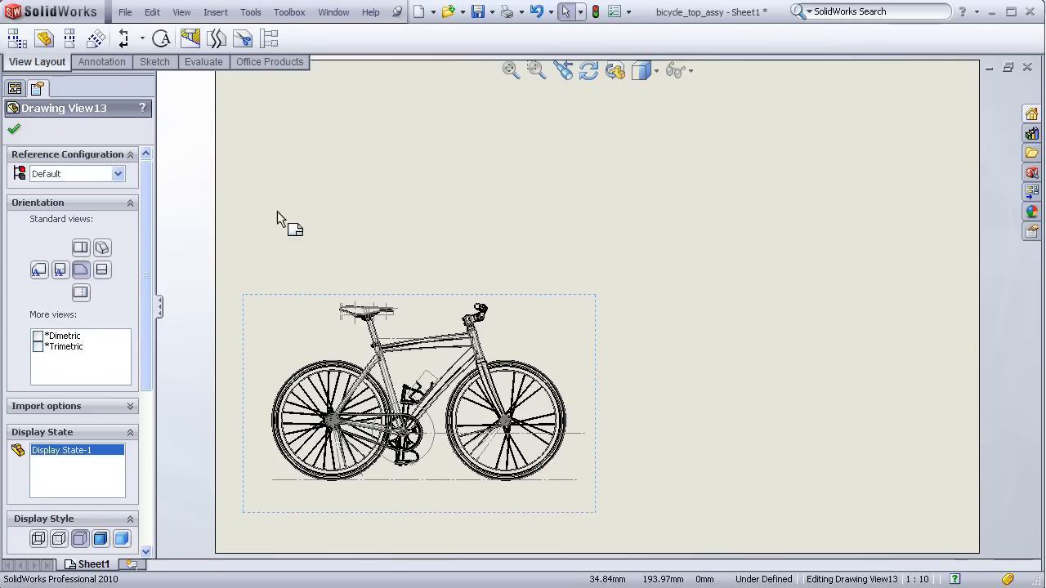
pyautogui.click(181, 12)
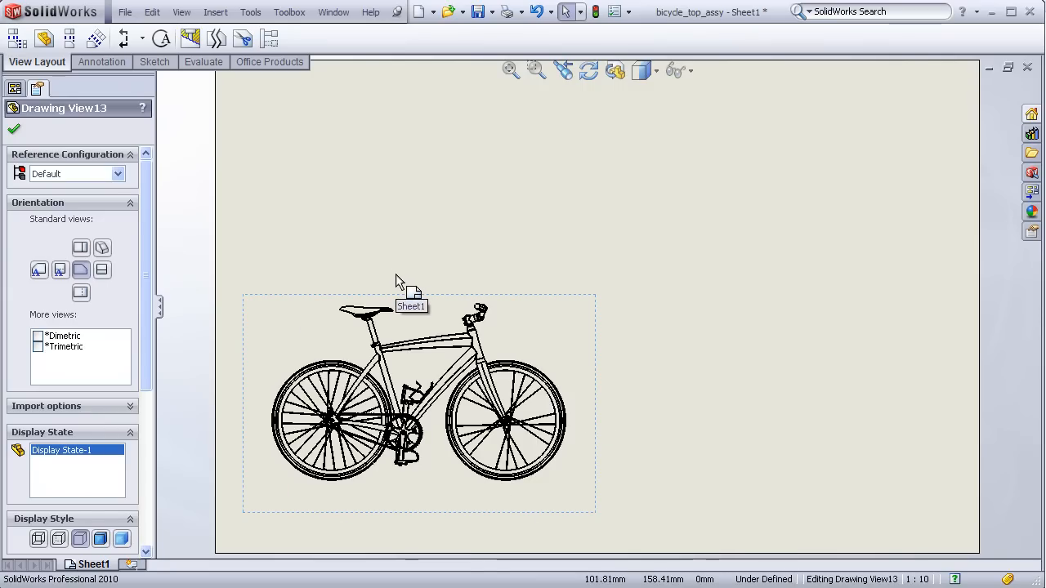
pyautogui.moveTo(490, 336)
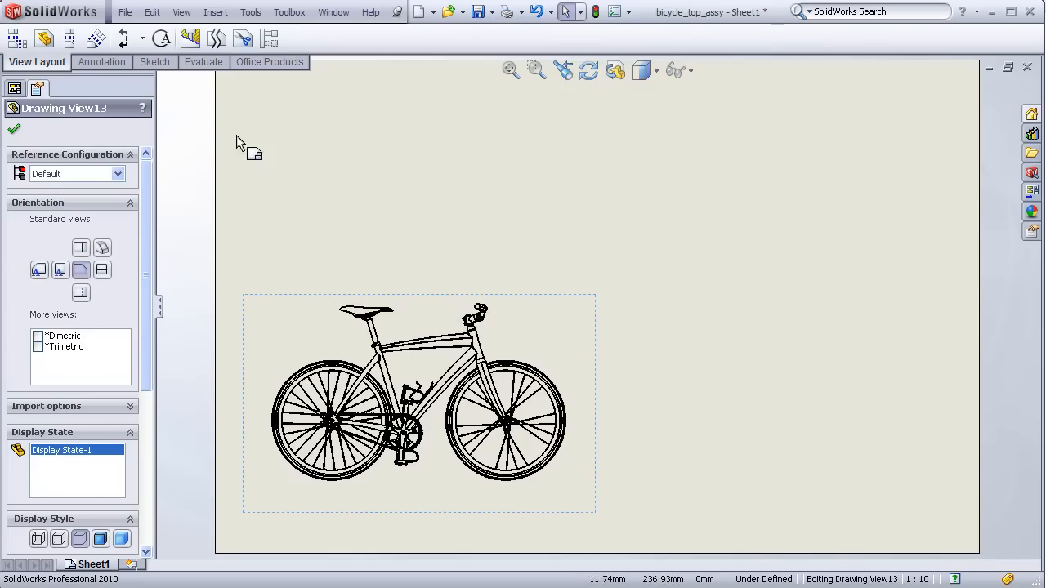
pyautogui.moveTo(70, 40)
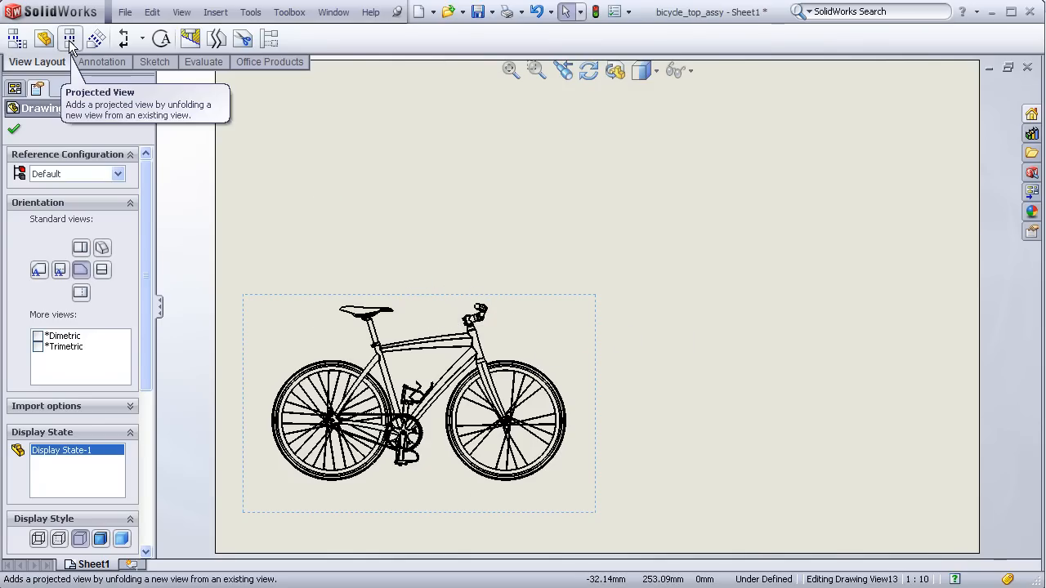
# Project a top view above the front view and a right view beside it
pyautogui.click(70, 38)
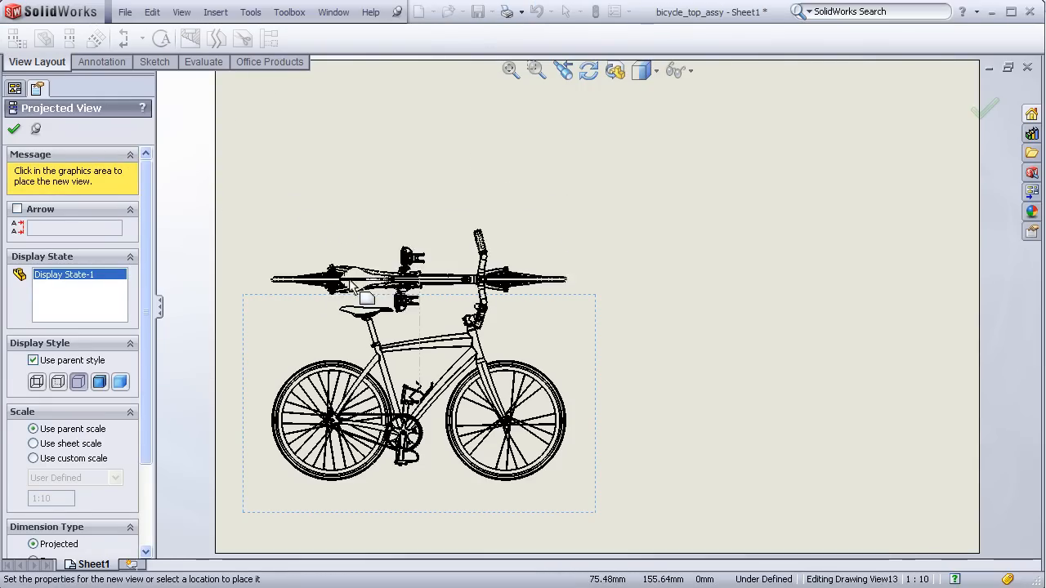
pyautogui.click(690, 335)
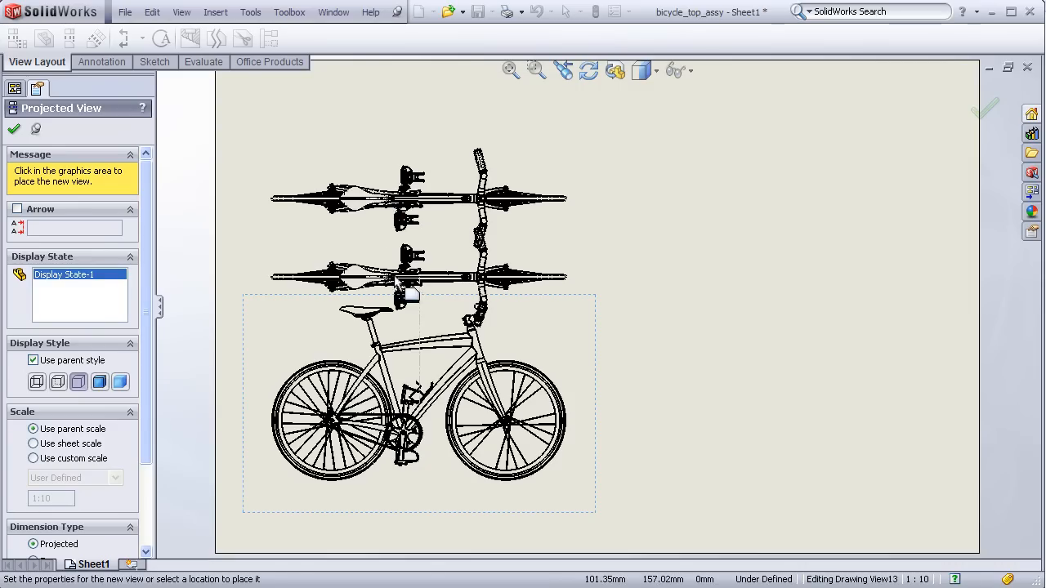
pyautogui.click(436, 291)
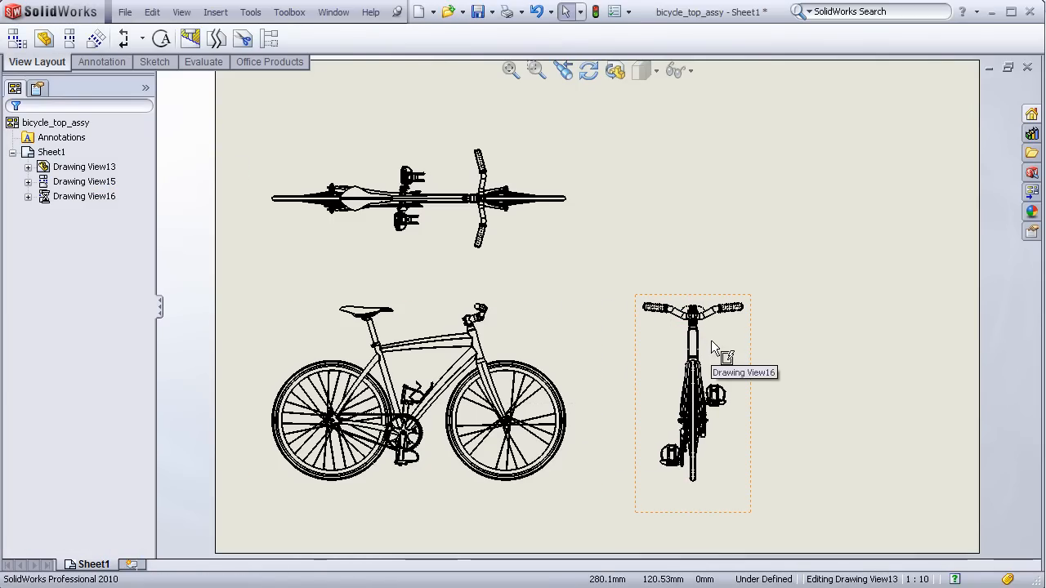
pyautogui.moveTo(731, 350)
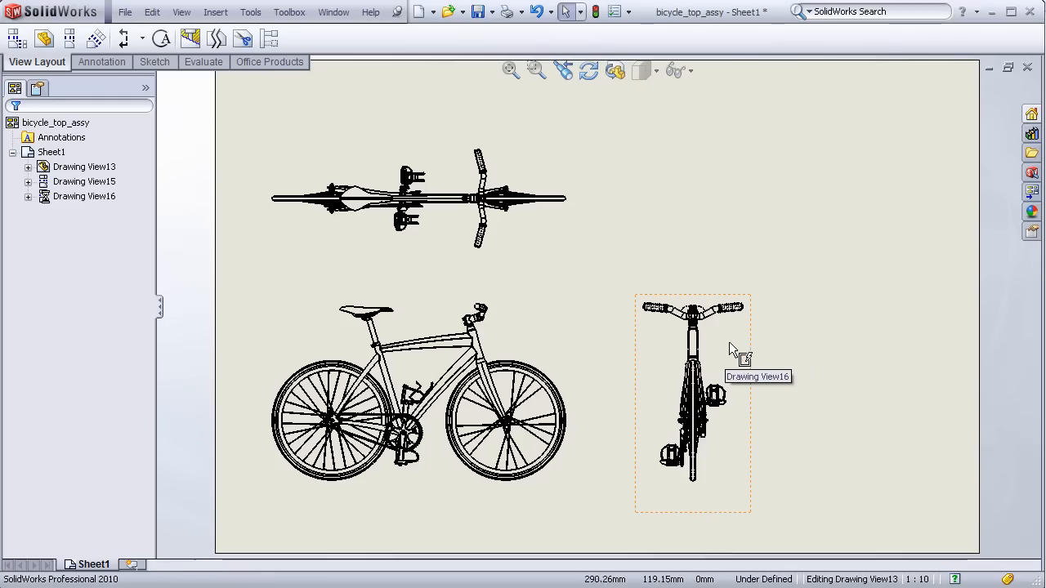
pyautogui.moveTo(743, 340)
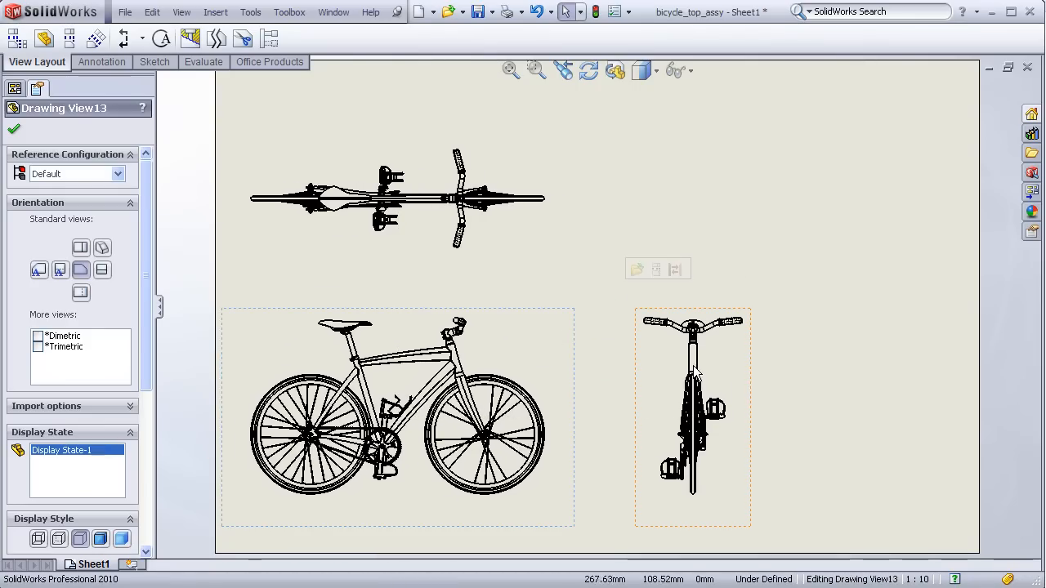
# Drag the right-side view into evenly spaced position beside the front view
pyautogui.moveTo(692, 400); pyautogui.dragTo(772, 404)
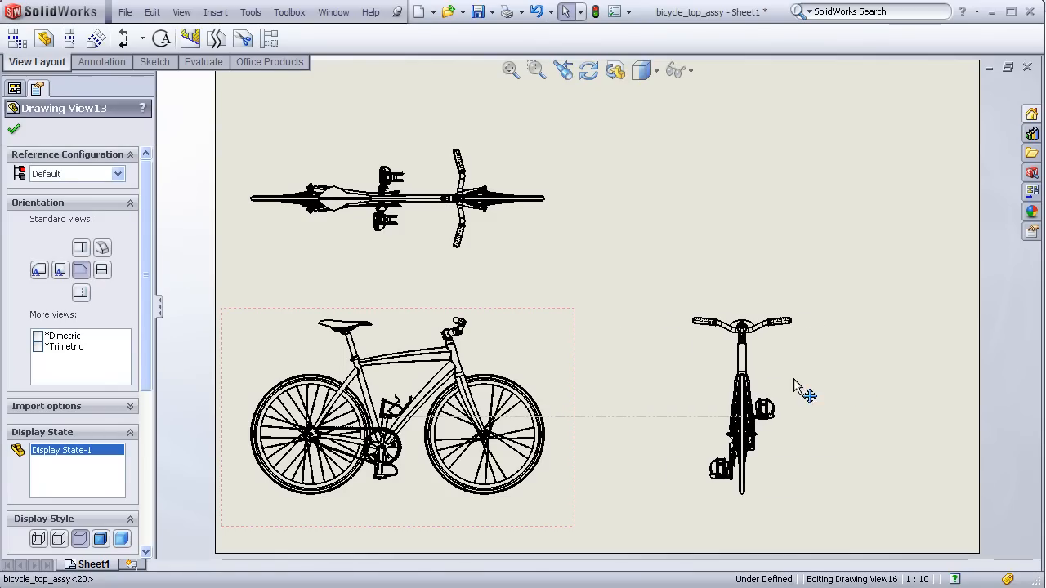
pyautogui.moveTo(801, 388); pyautogui.dragTo(745, 386)
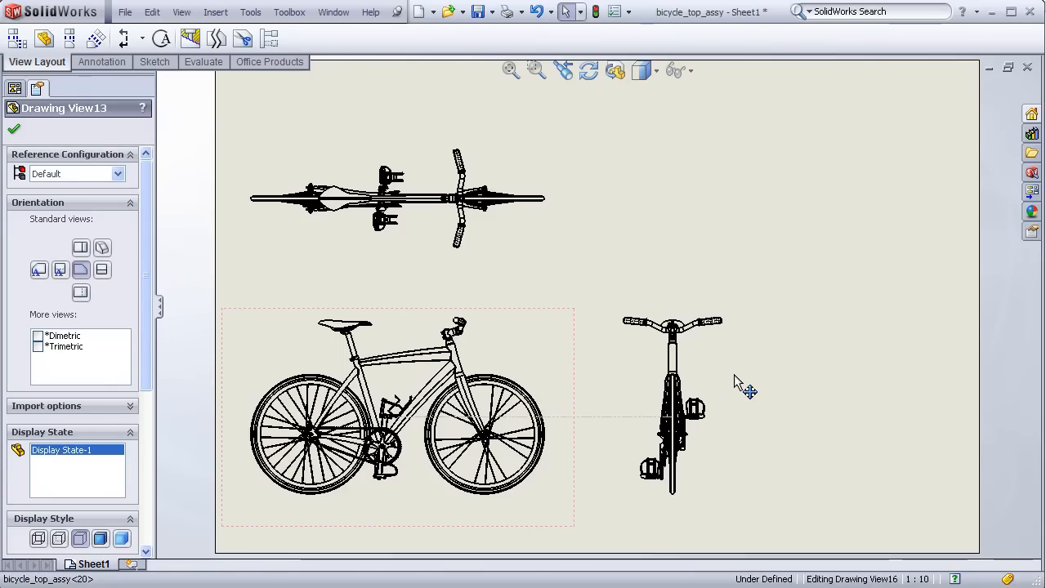
pyautogui.moveTo(743, 388); pyautogui.dragTo(761, 393)
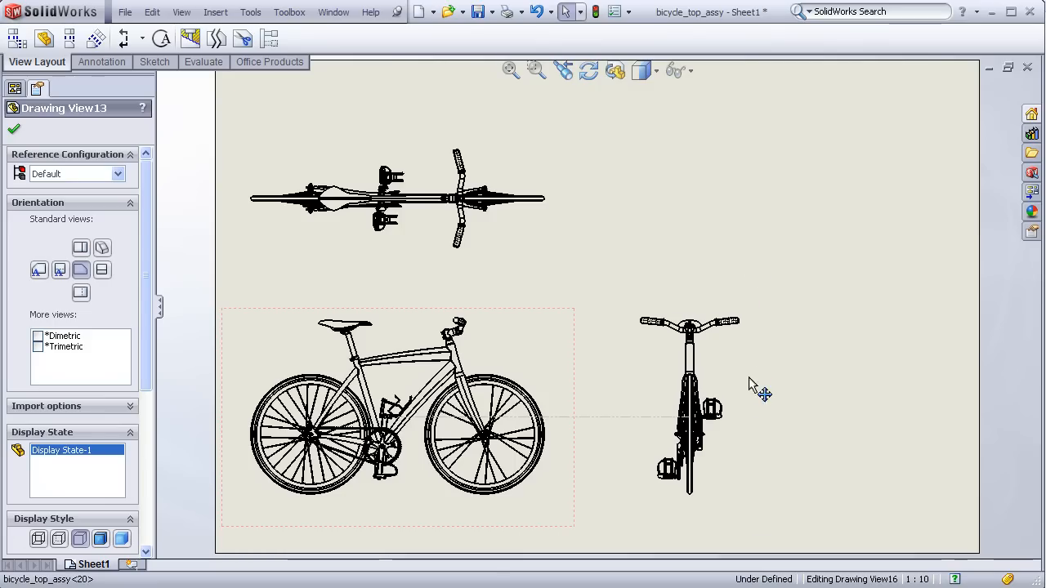
pyautogui.click(685, 408)
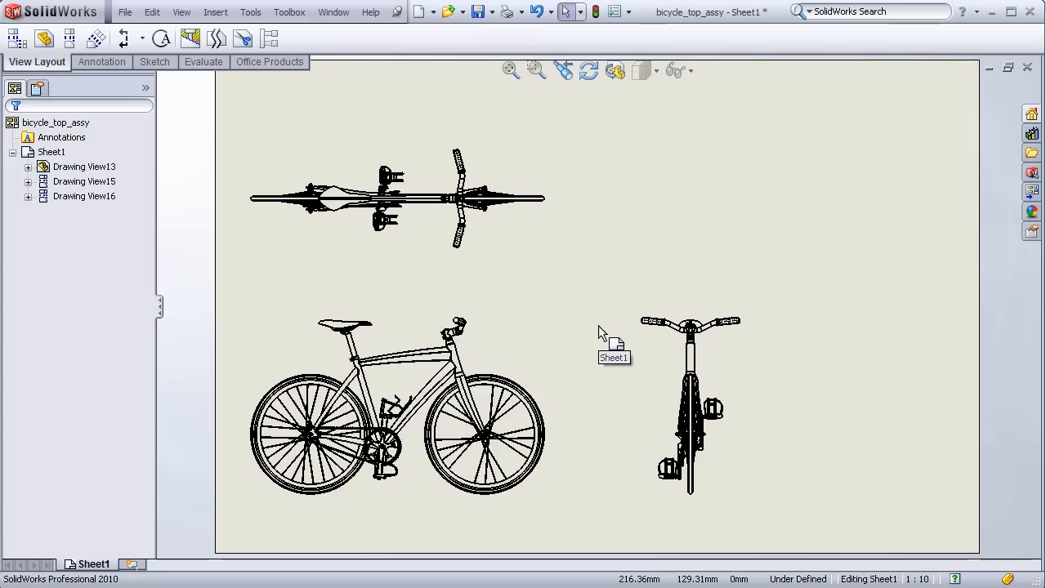
pyautogui.moveTo(903, 241)
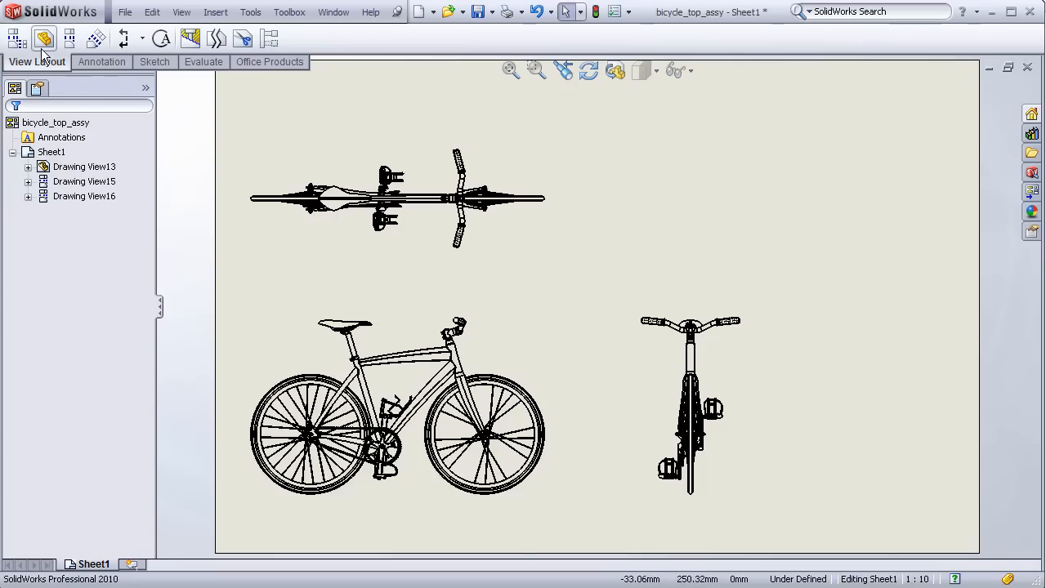
pyautogui.moveTo(44, 38)
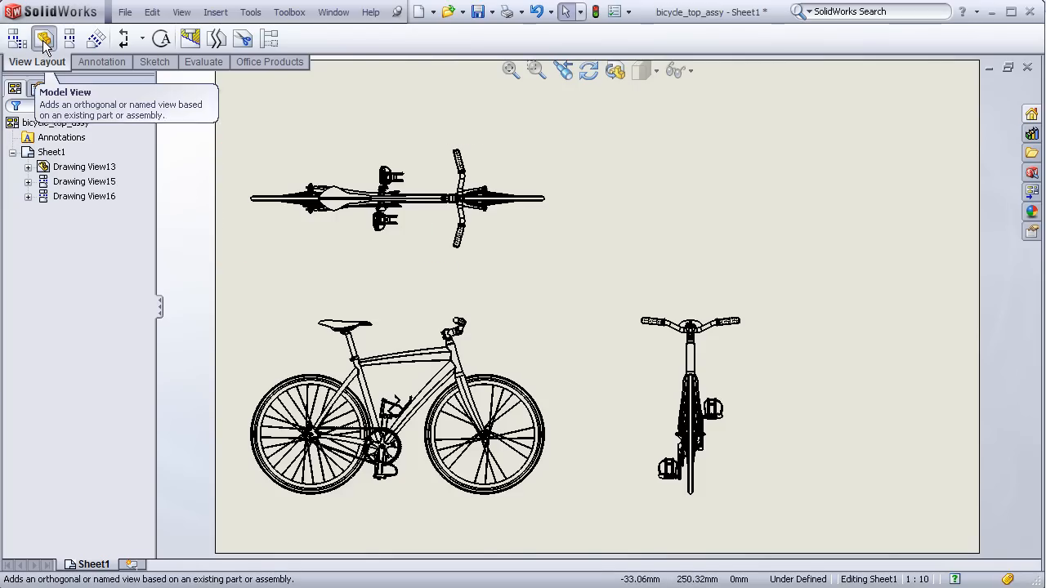
# Place an isometric model view of the bicycle in the sheet's upper right
pyautogui.click(44, 37)
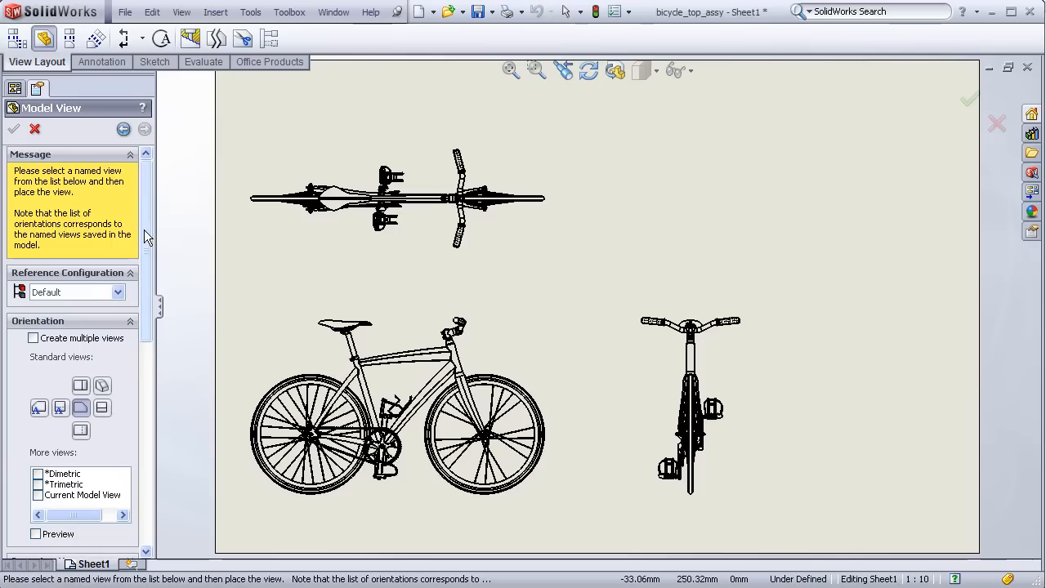
pyautogui.moveTo(103, 385)
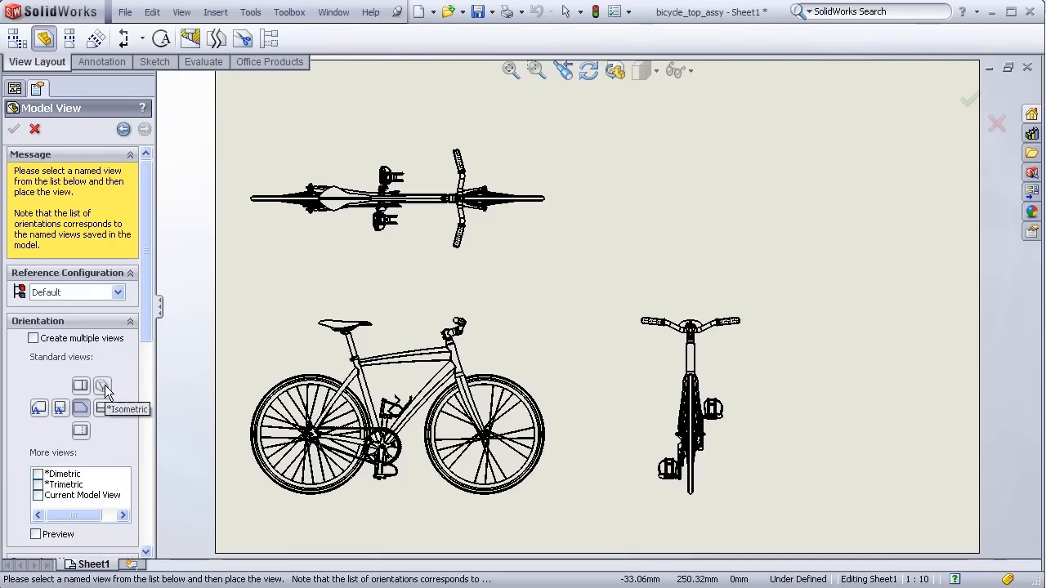
pyautogui.click(103, 386)
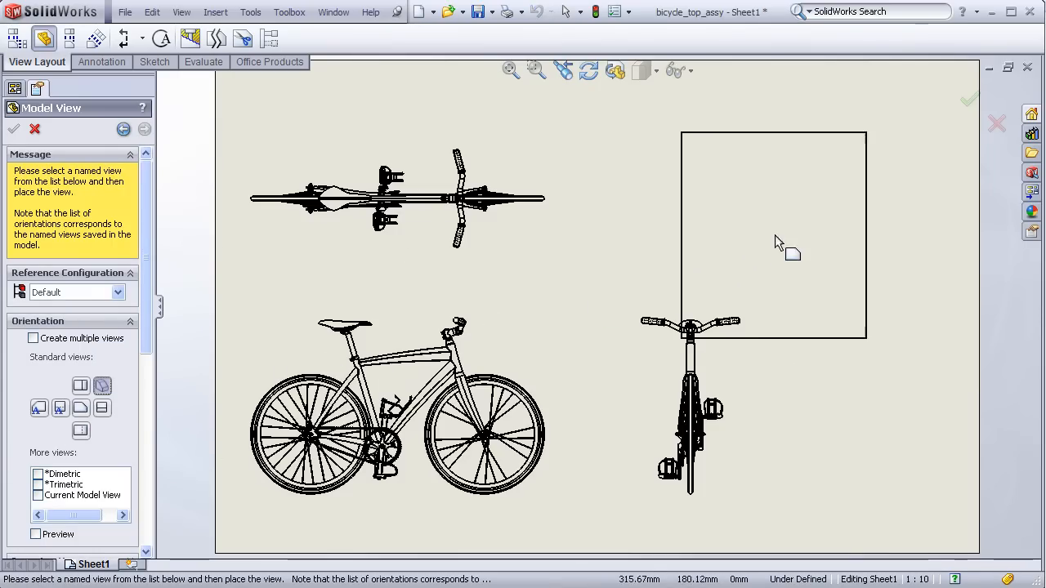
pyautogui.click(777, 243)
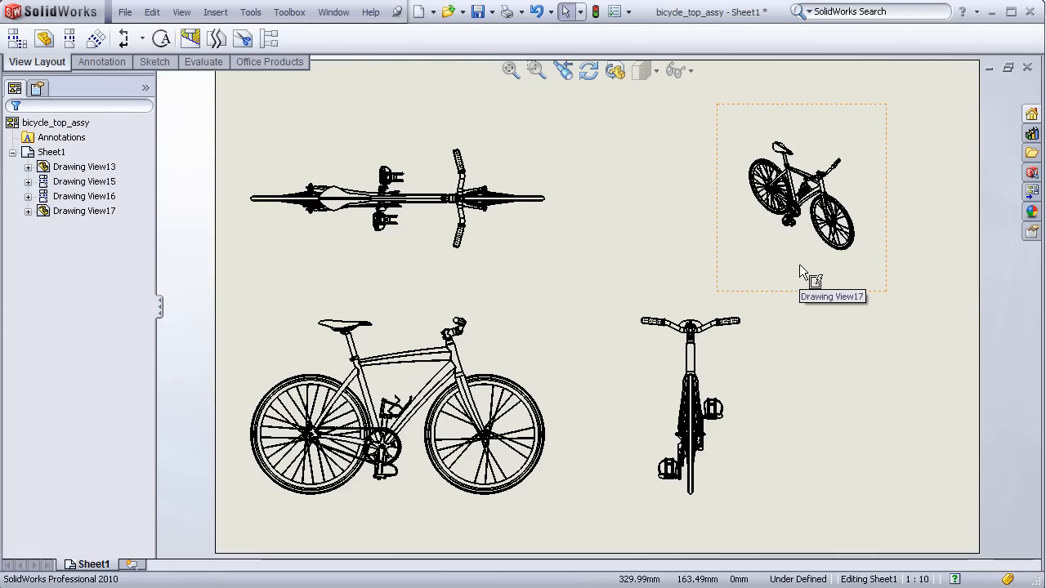
pyautogui.moveTo(848, 276)
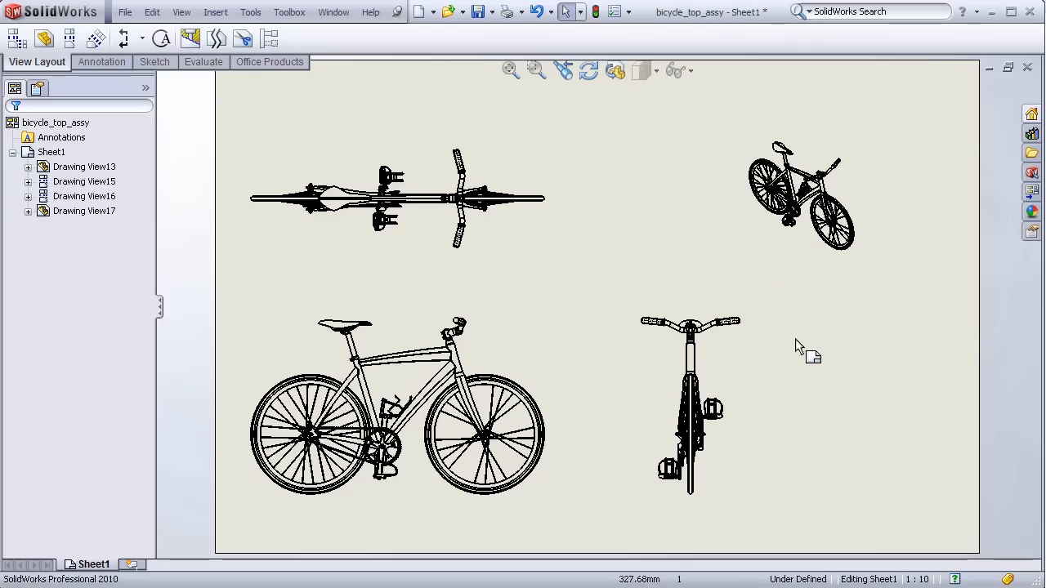
# Set Drawing View17's scale to Use sheet scale (1:10) and confirm
pyautogui.click(800, 196)
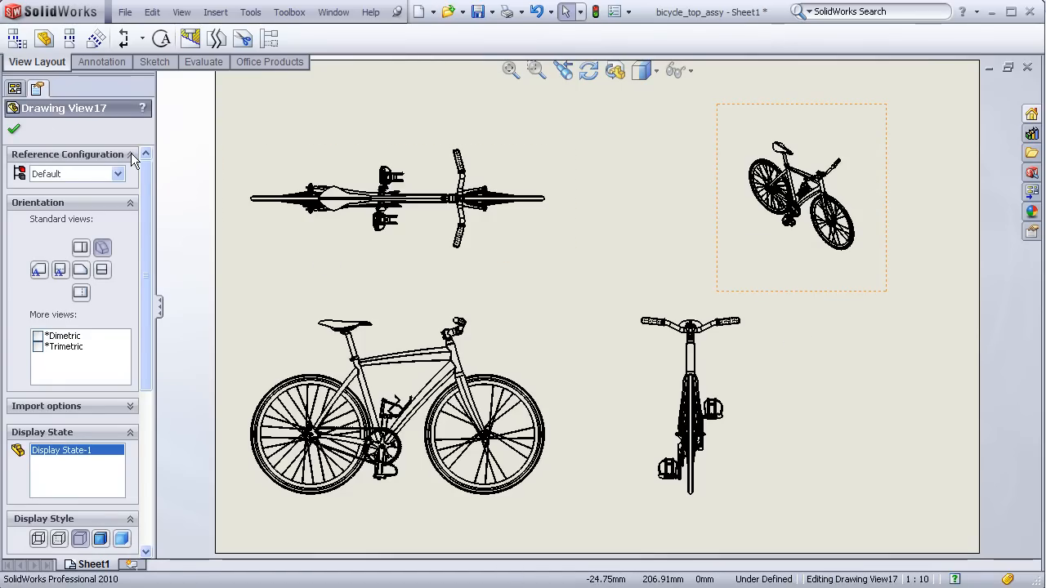
pyautogui.scroll(-3)
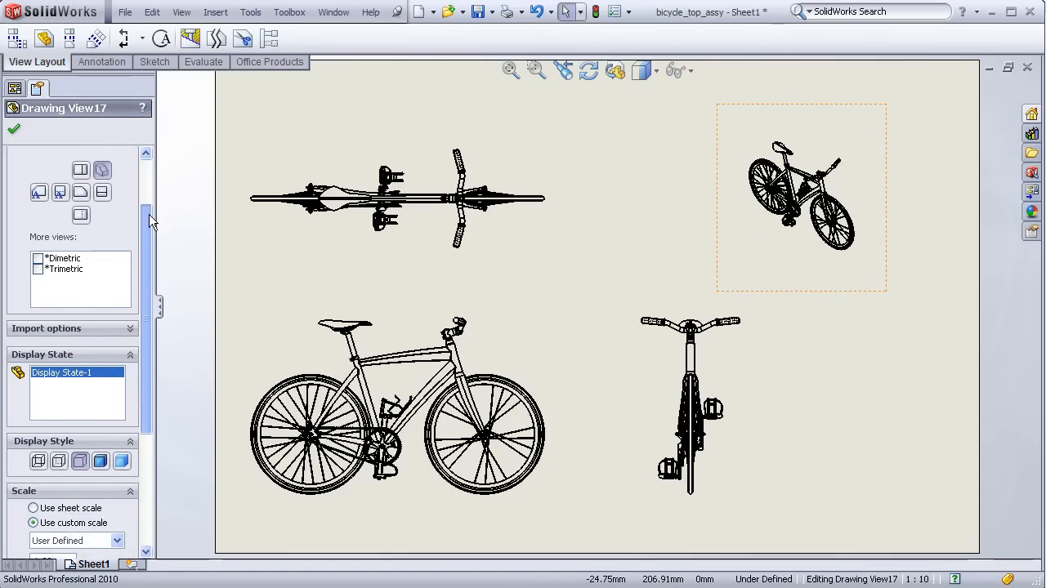
pyautogui.scroll(-3)
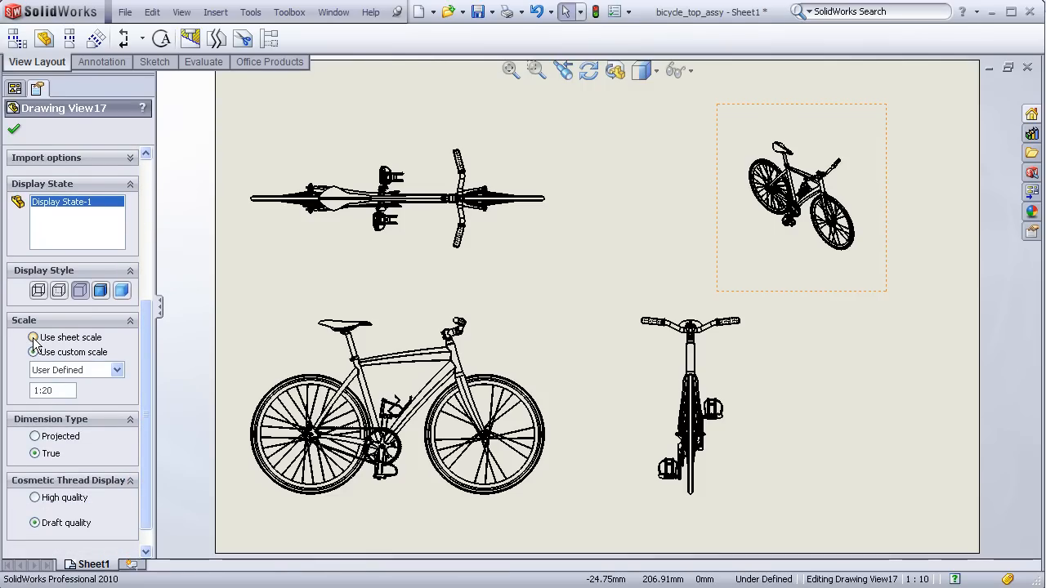
pyautogui.click(34, 352)
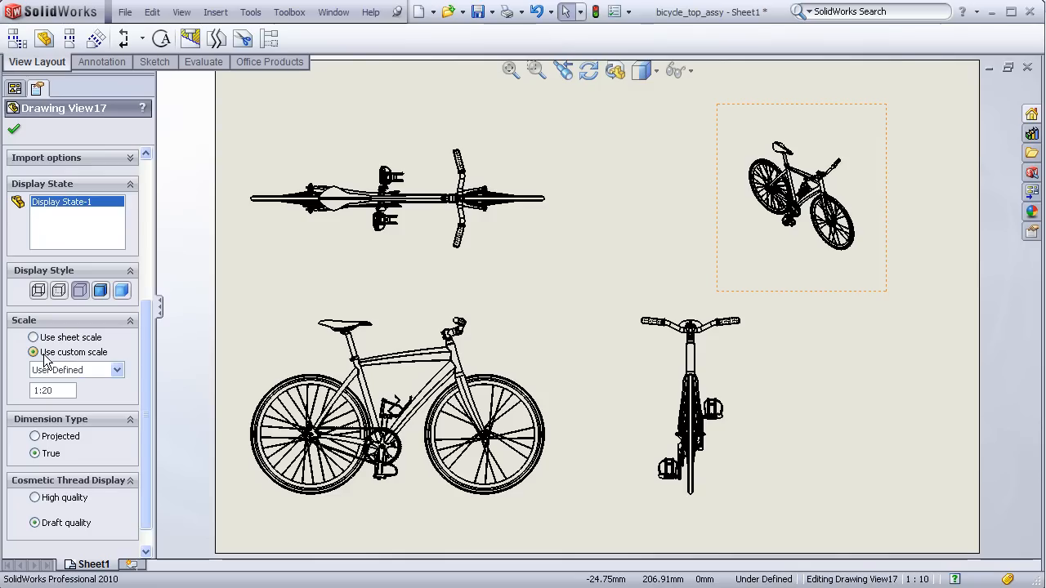
pyautogui.moveTo(96, 364)
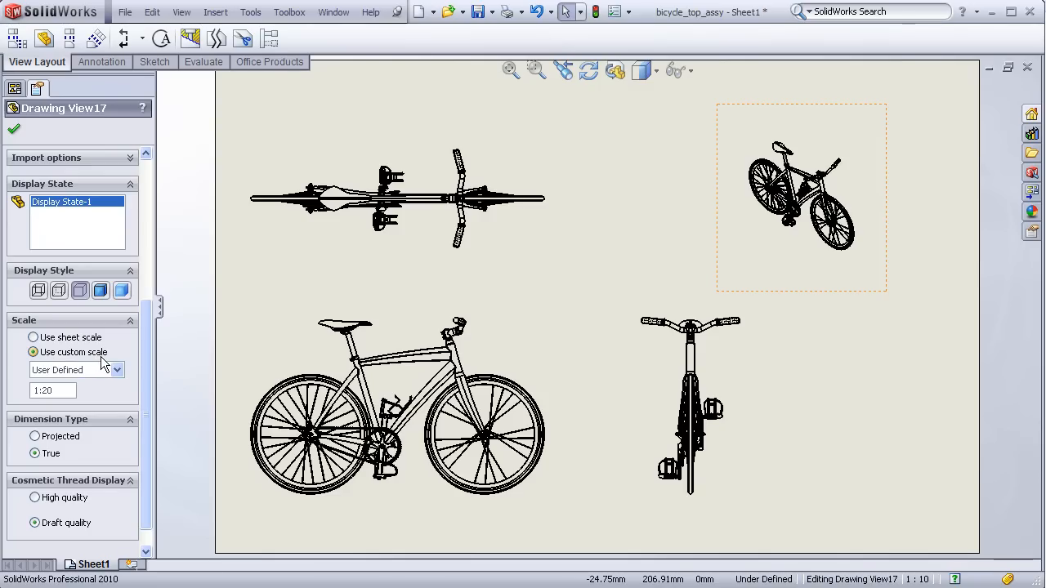
pyautogui.moveTo(68, 365)
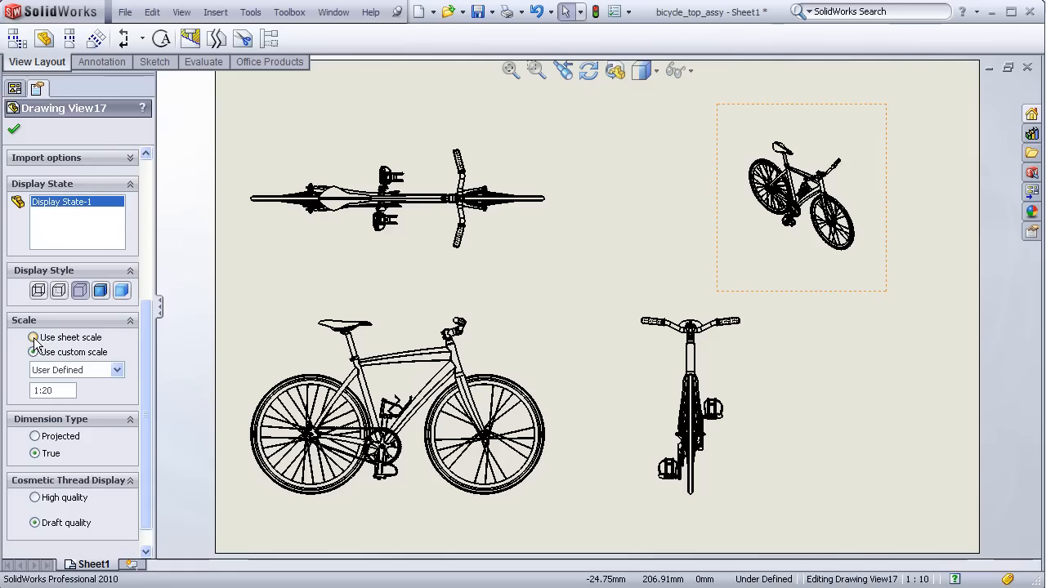
pyautogui.click(33, 337)
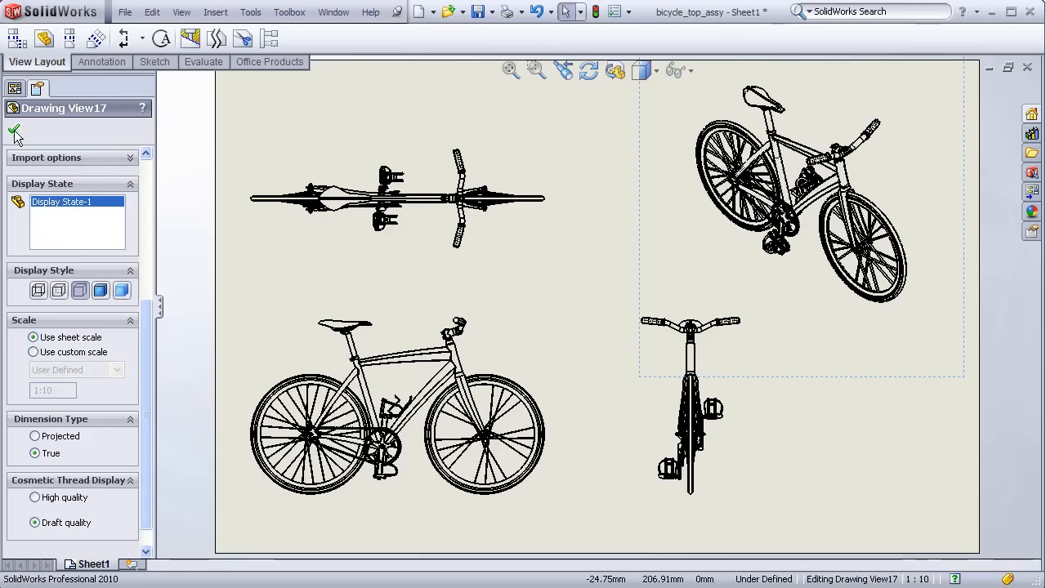
pyautogui.click(13, 132)
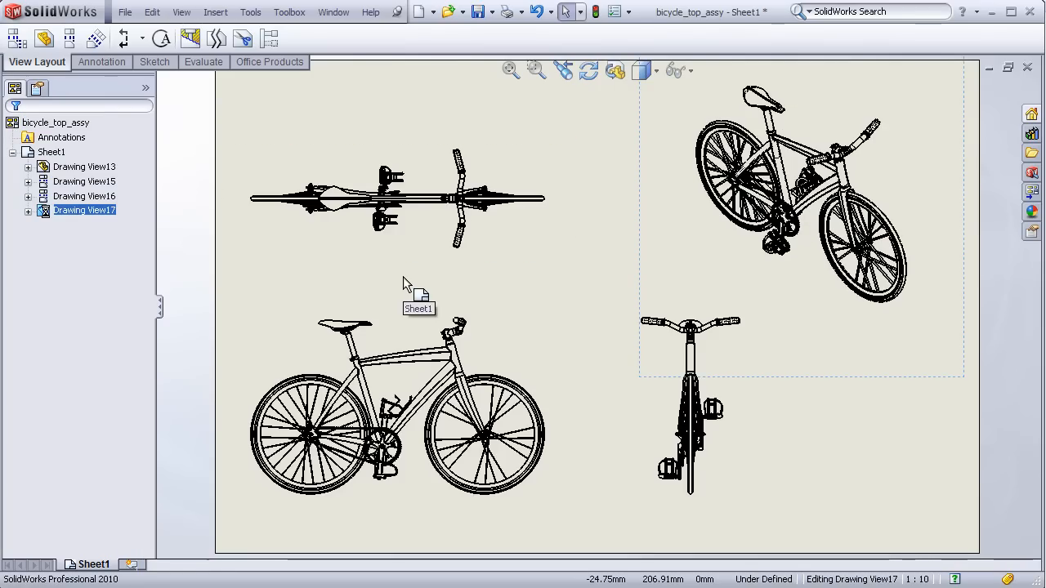